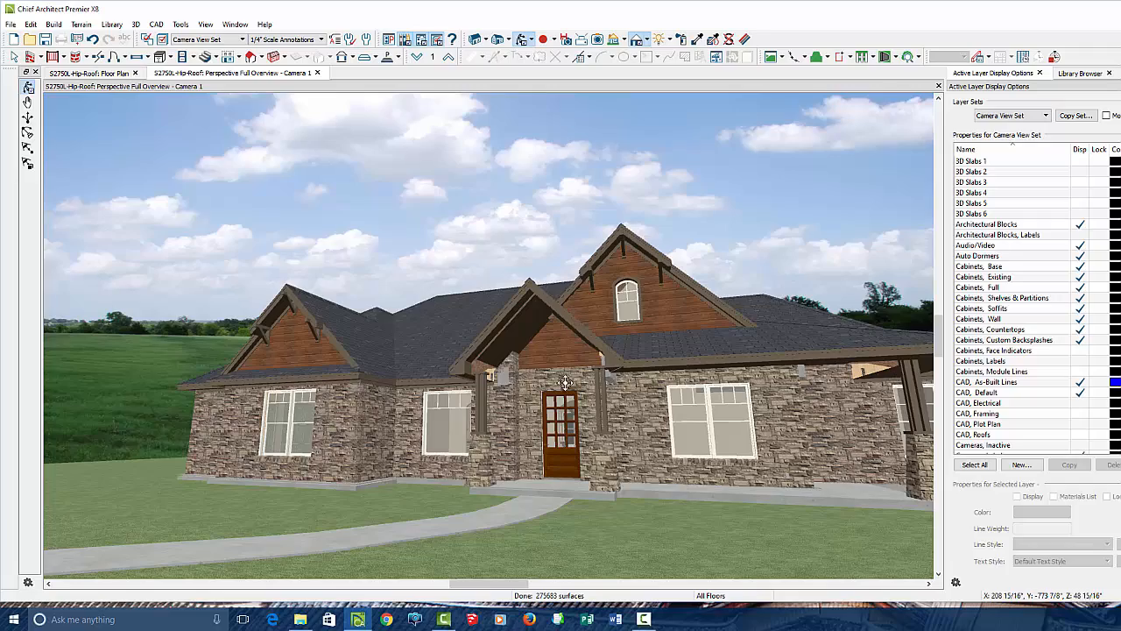
Step: Orbit the perspective camera around the house to view it from another side and above
drag(565, 382, 442, 366)
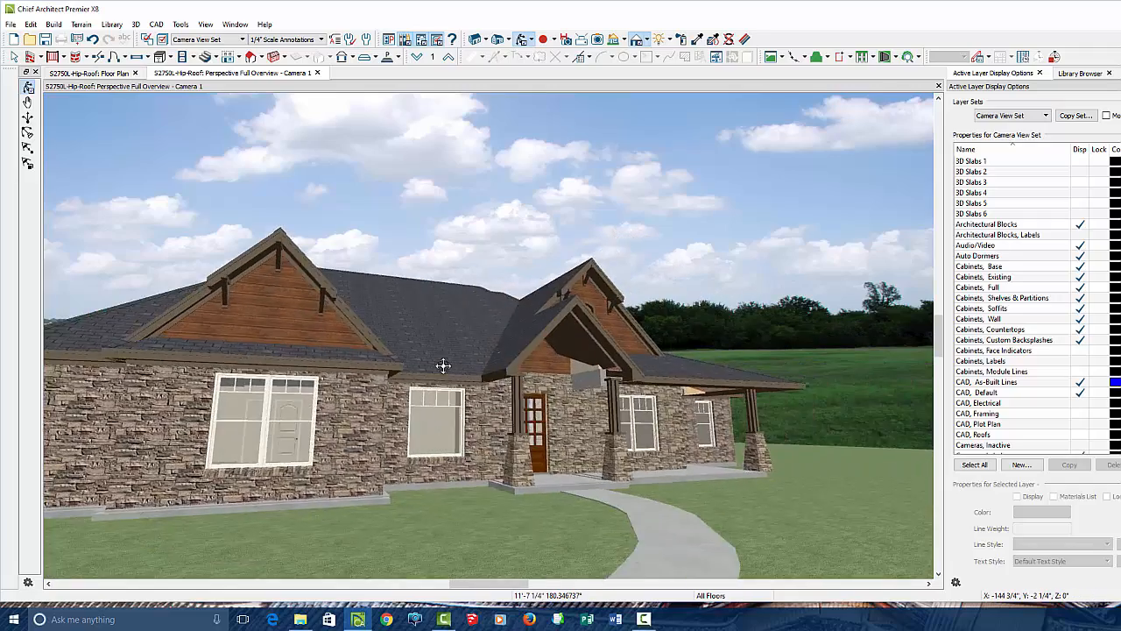
drag(441, 366, 610, 517)
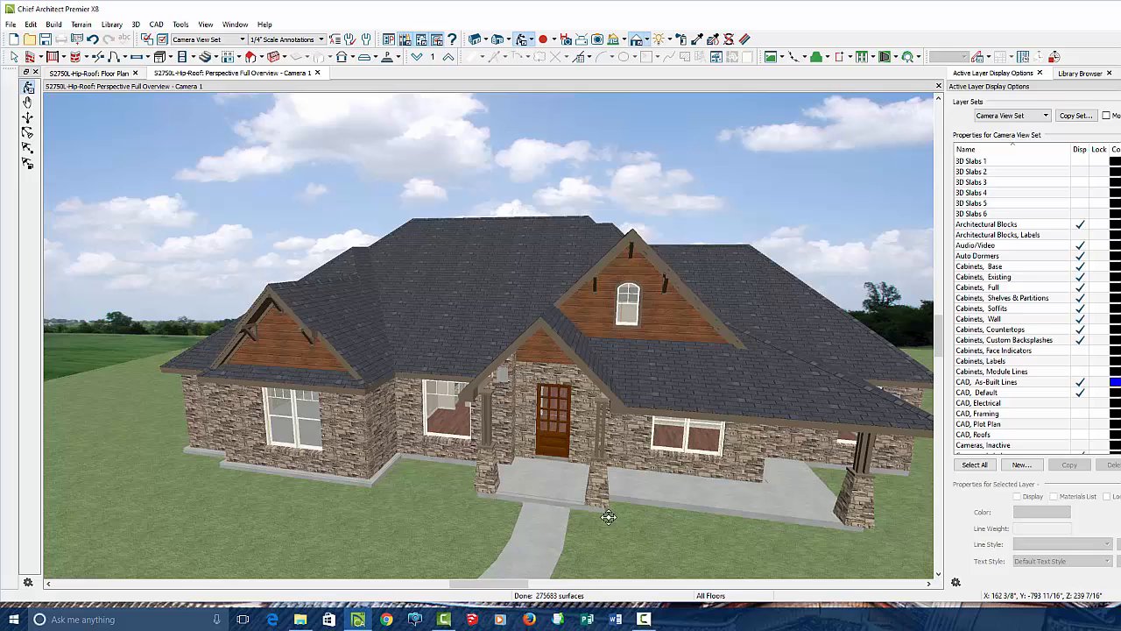
mouse_move(498, 448)
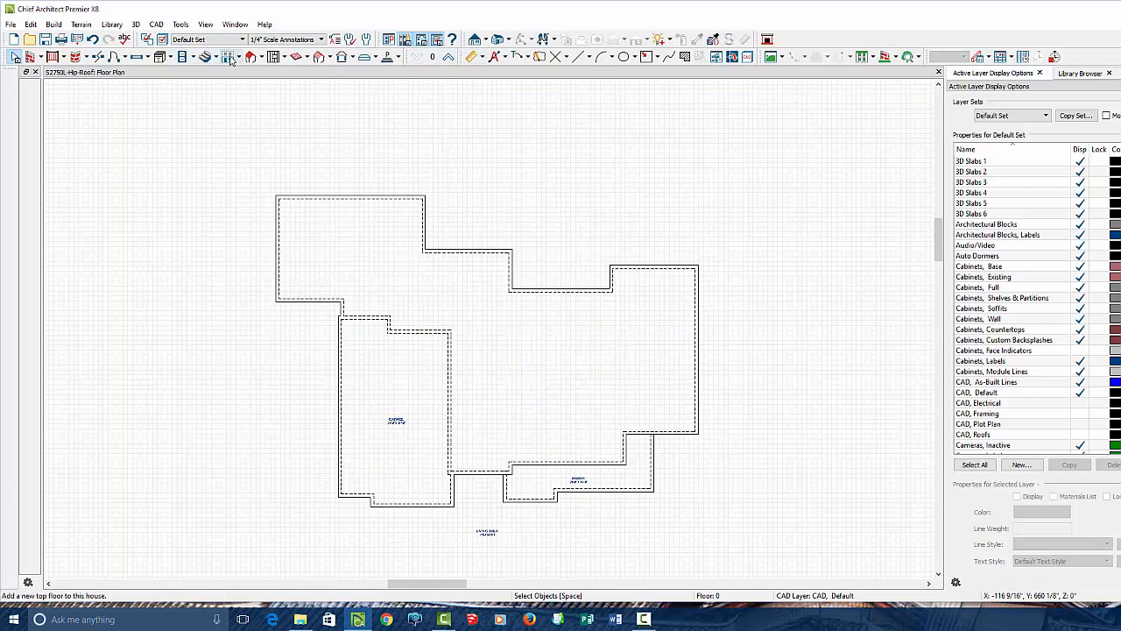
Step: Go up from Floor 0 to the first-floor plan and zoom in on the front porch
click(232, 56)
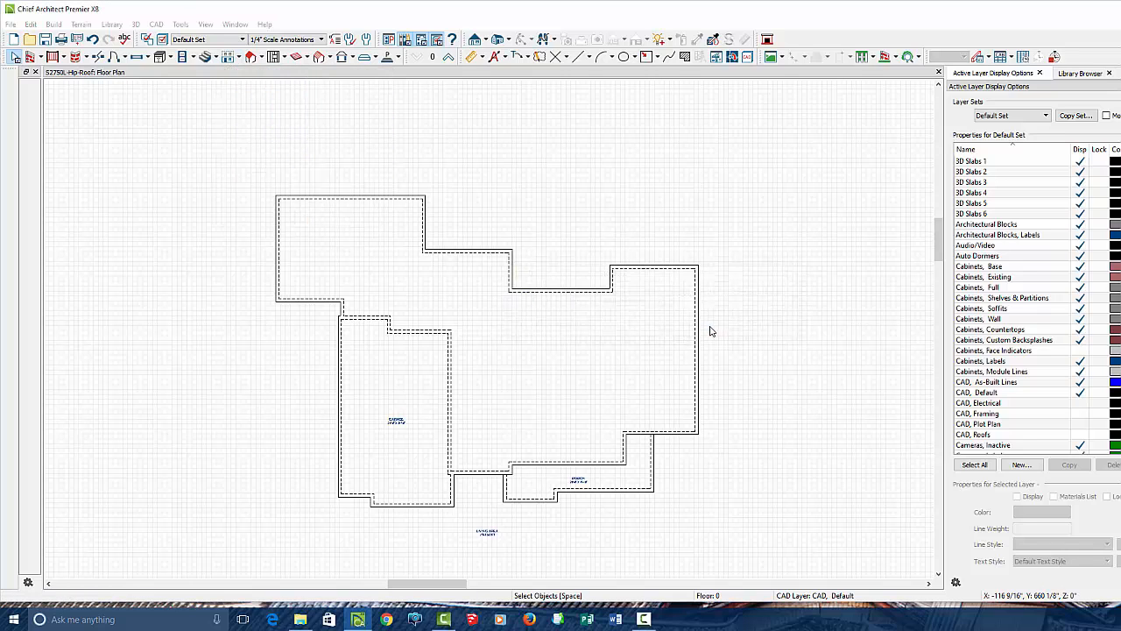
click(447, 56)
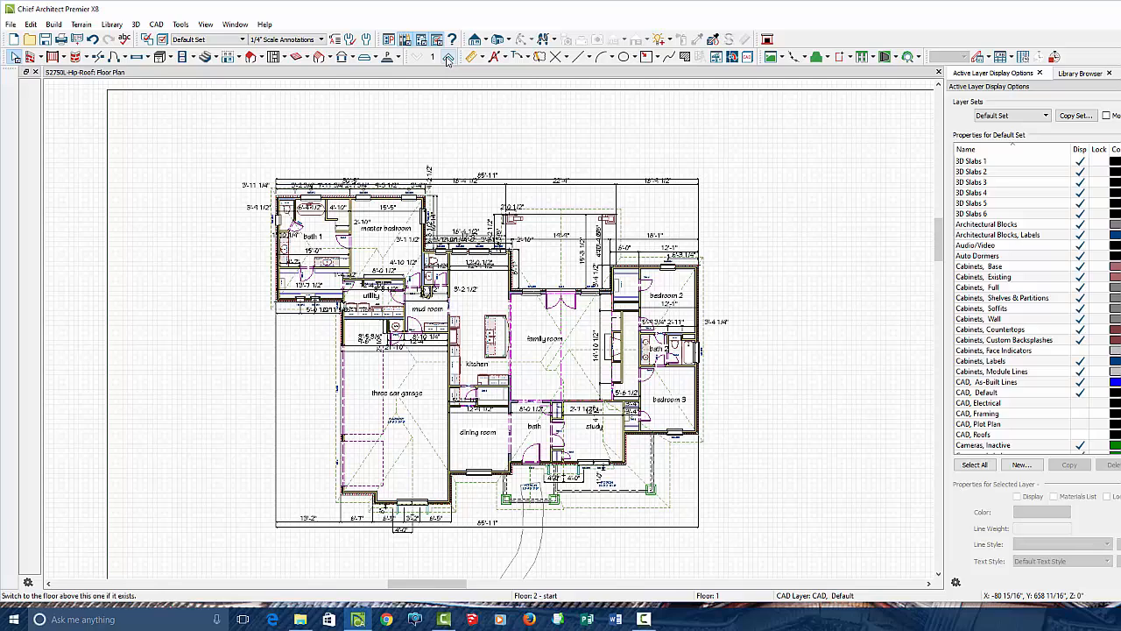
click(449, 56)
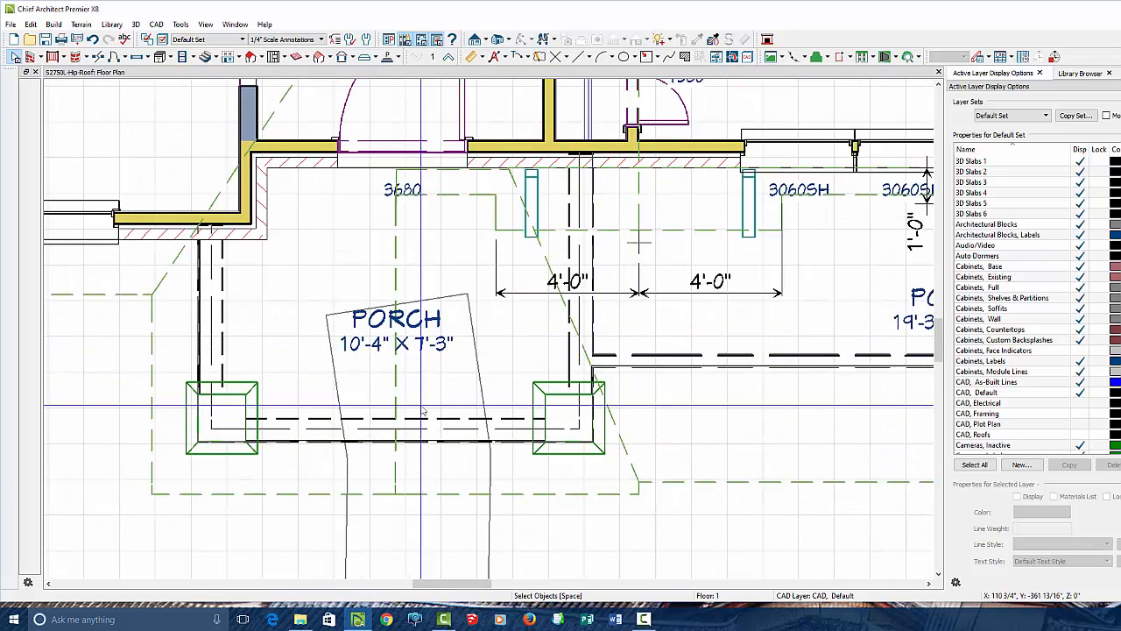
click(200, 351)
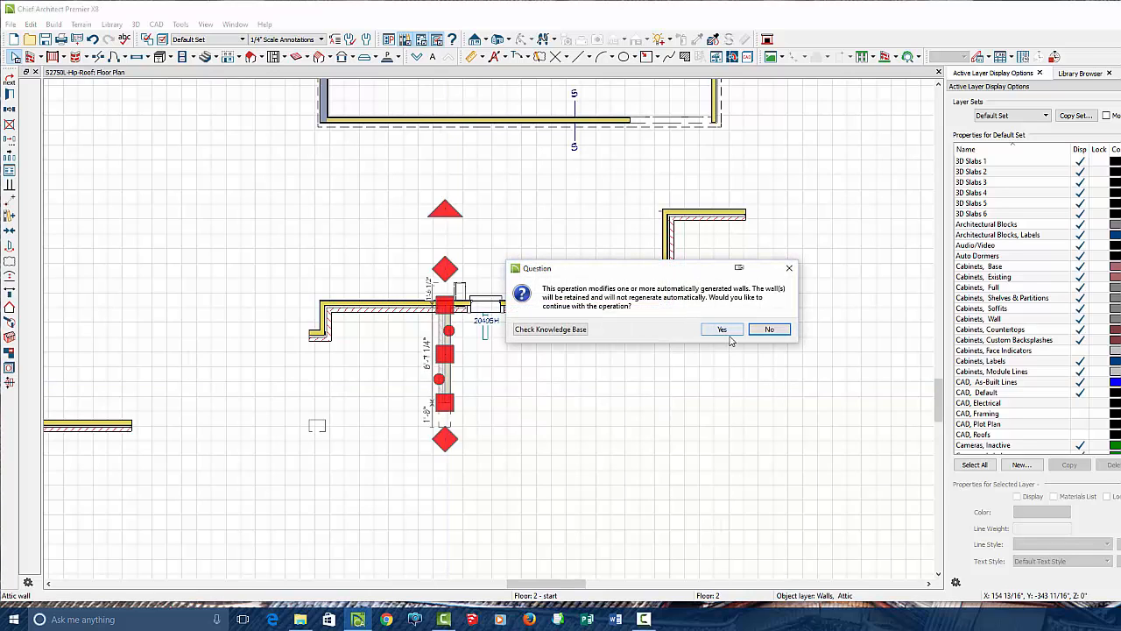
mouse_move(720, 329)
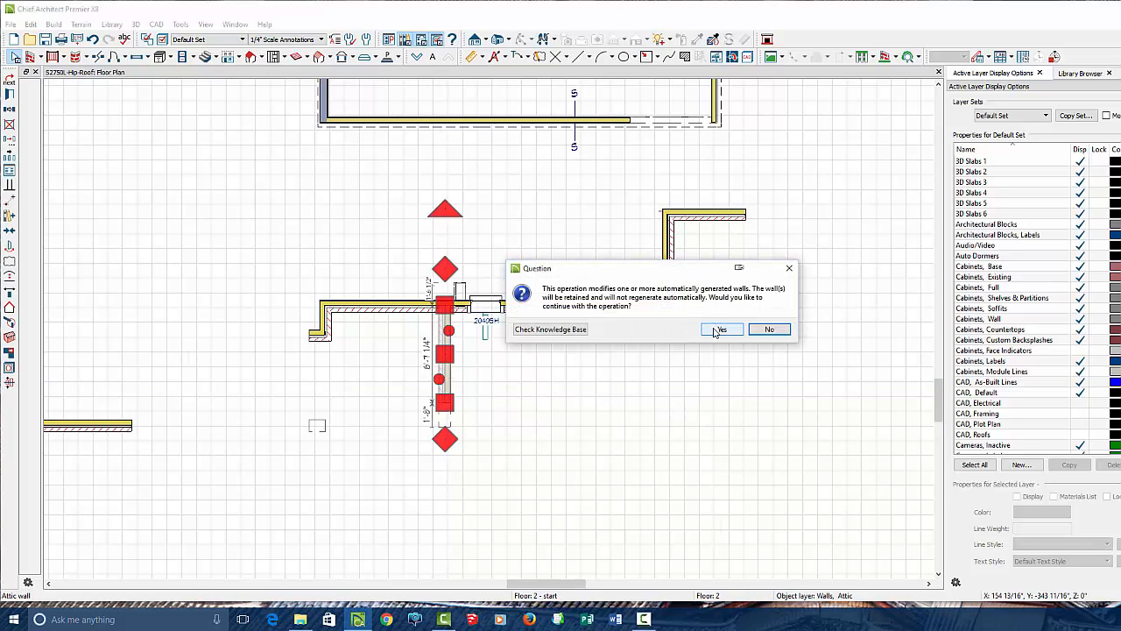
Step: Accept modifying the automatically generated attic wall on Floor 2
click(720, 329)
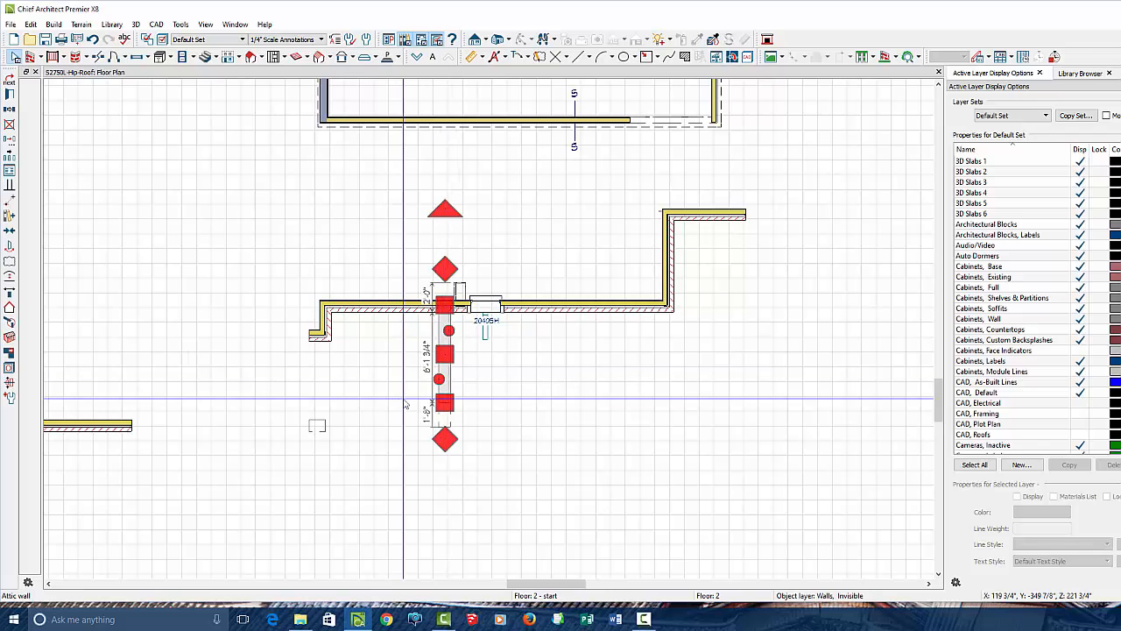
mouse_move(415, 56)
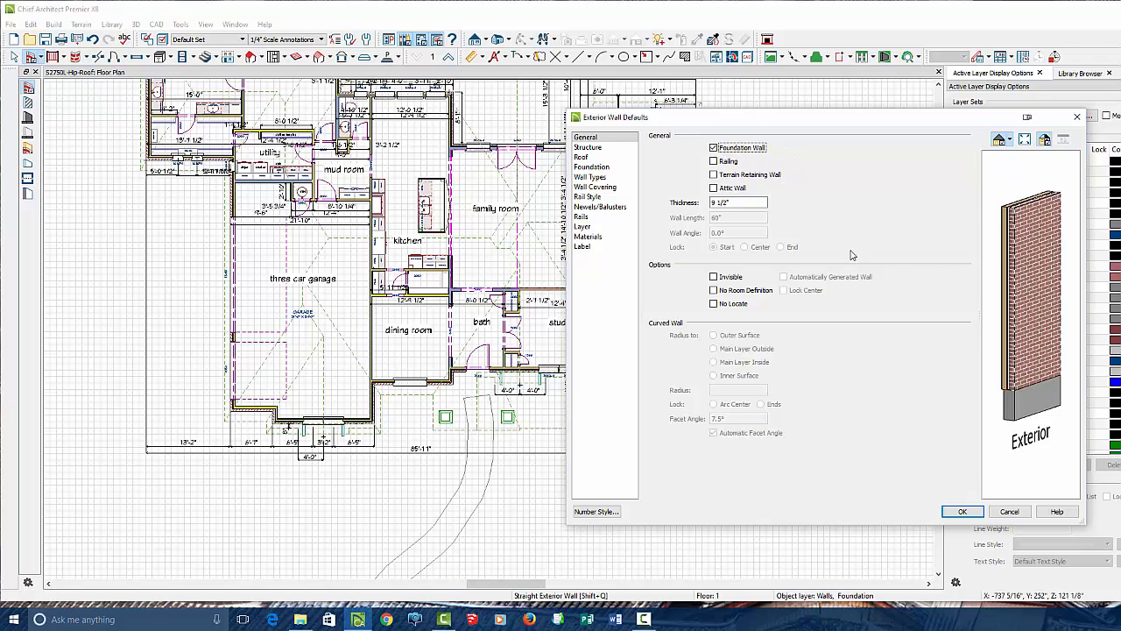
Step: Make Exterior Wall Defaults non-foundation walls and accept the change
click(715, 147)
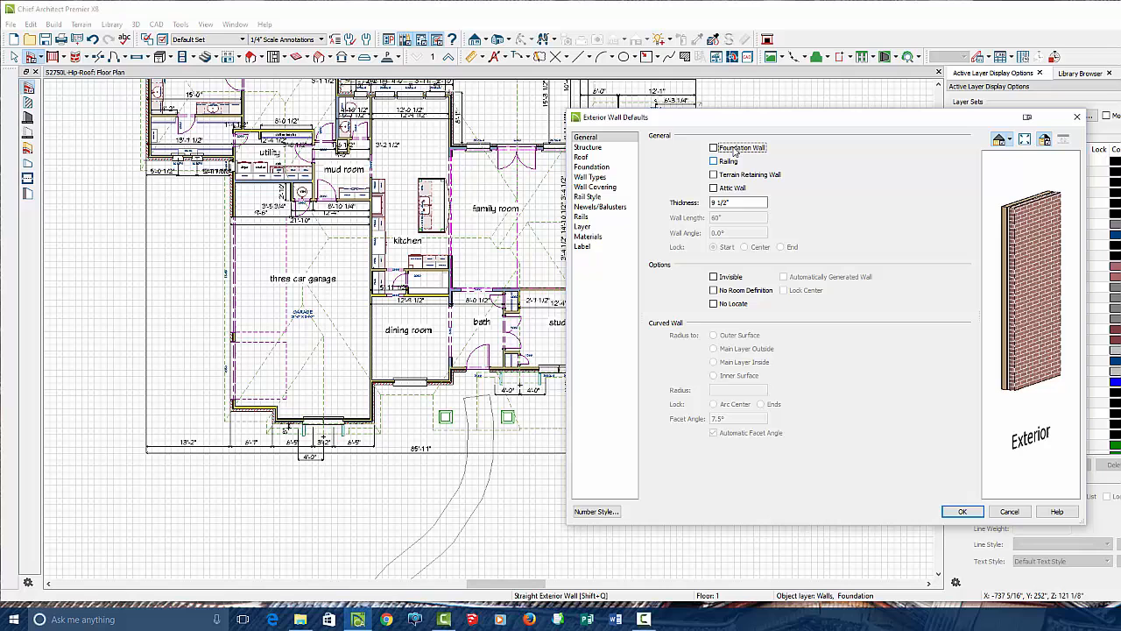
click(713, 147)
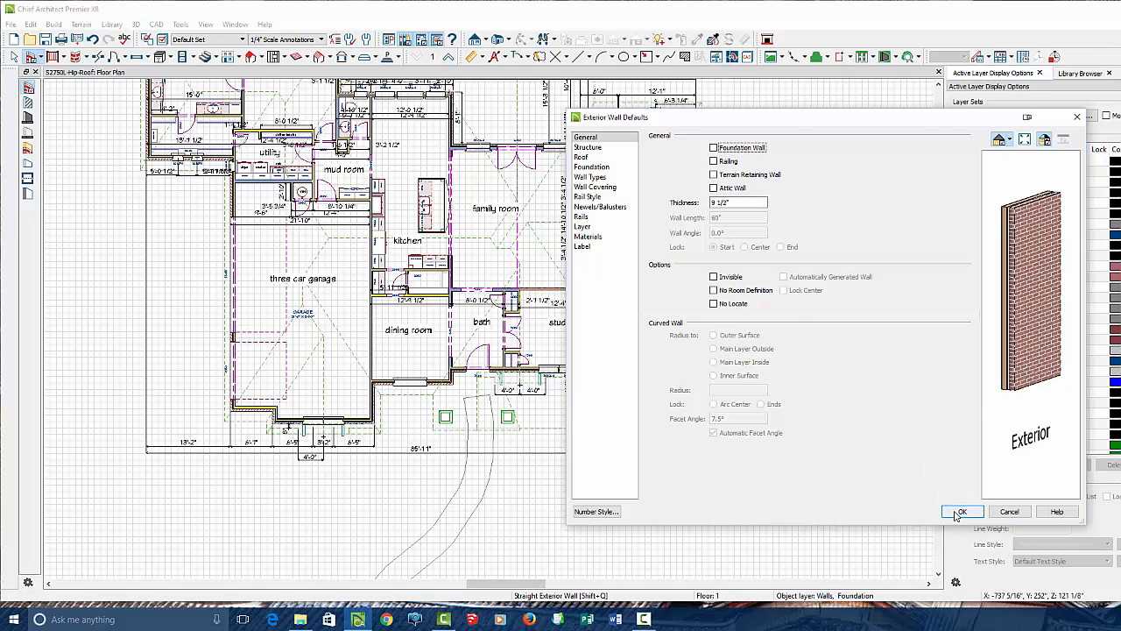
click(960, 511)
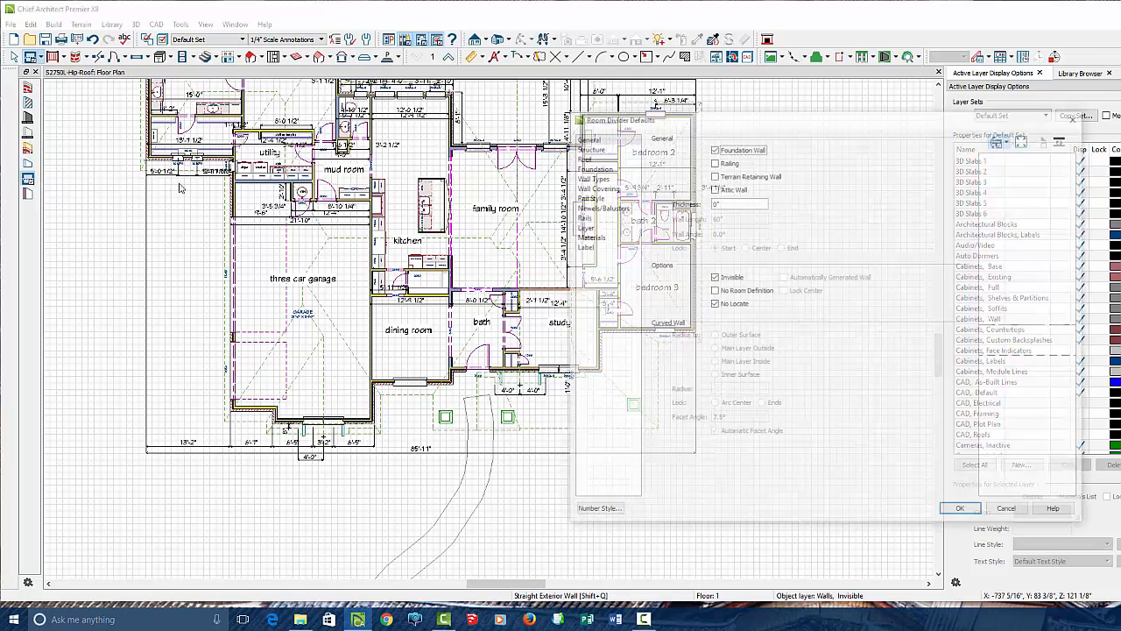
Step: Review the Room Divider Defaults Structure and General panels and accept them
click(592, 147)
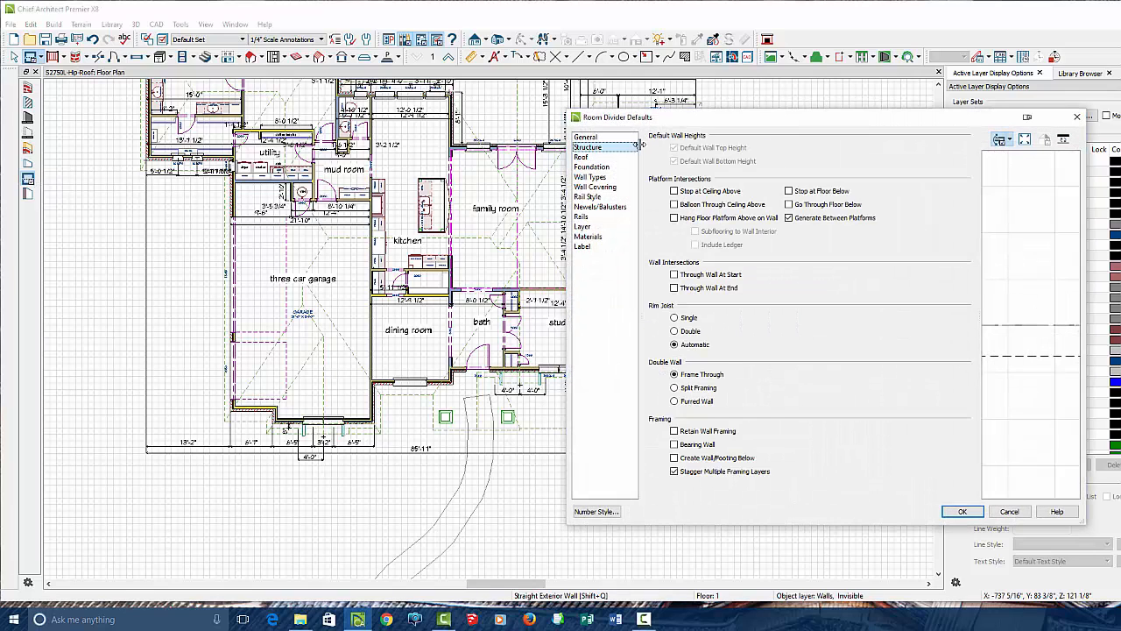
click(585, 137)
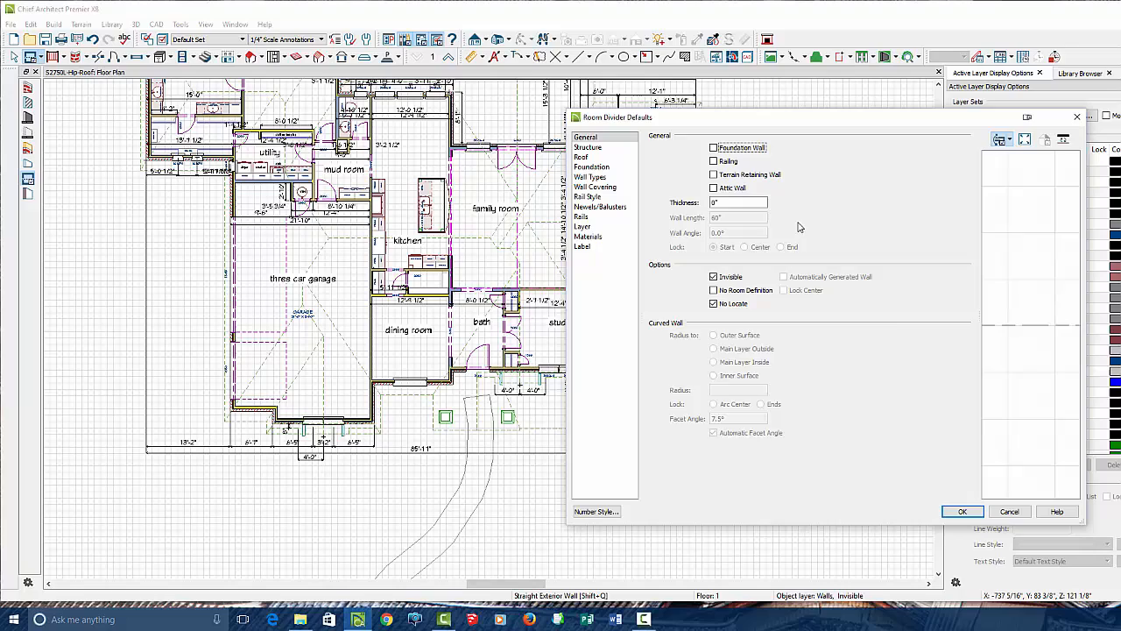
click(962, 512)
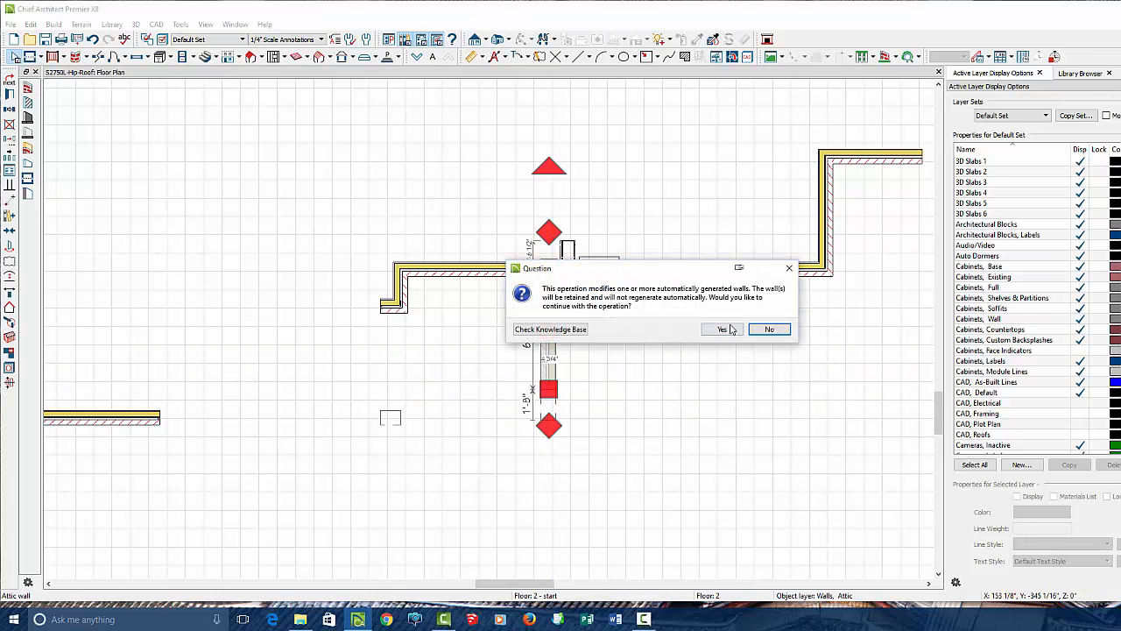
Step: Accept the generated-walls warning and move the two wall pieces by exact deltas via Transform/Replicate
click(720, 329)
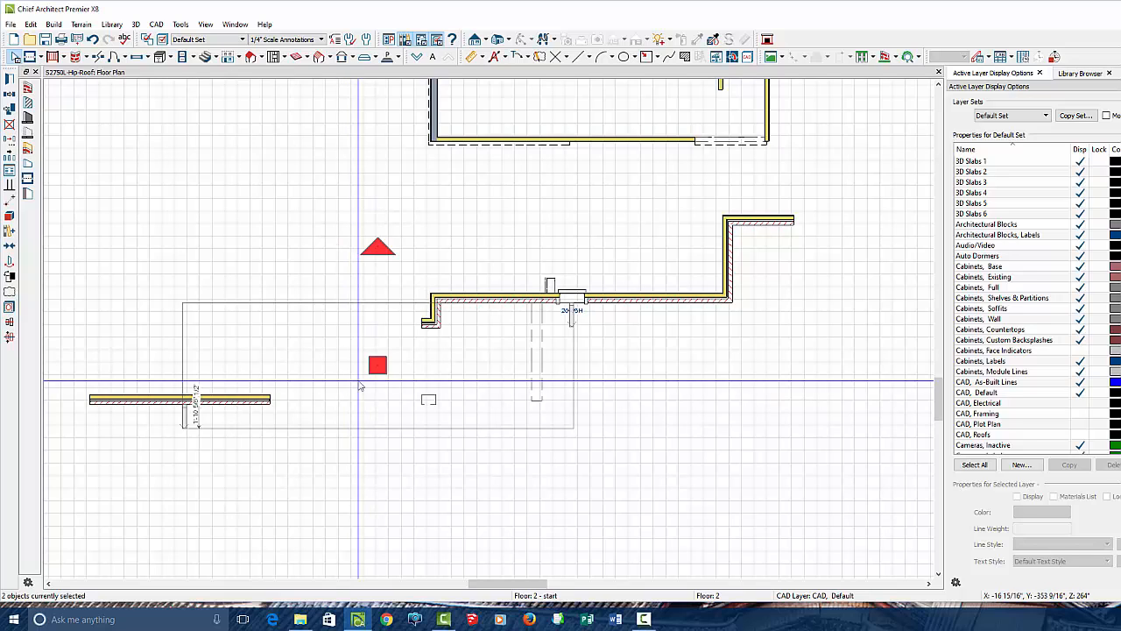
mouse_move(359, 386)
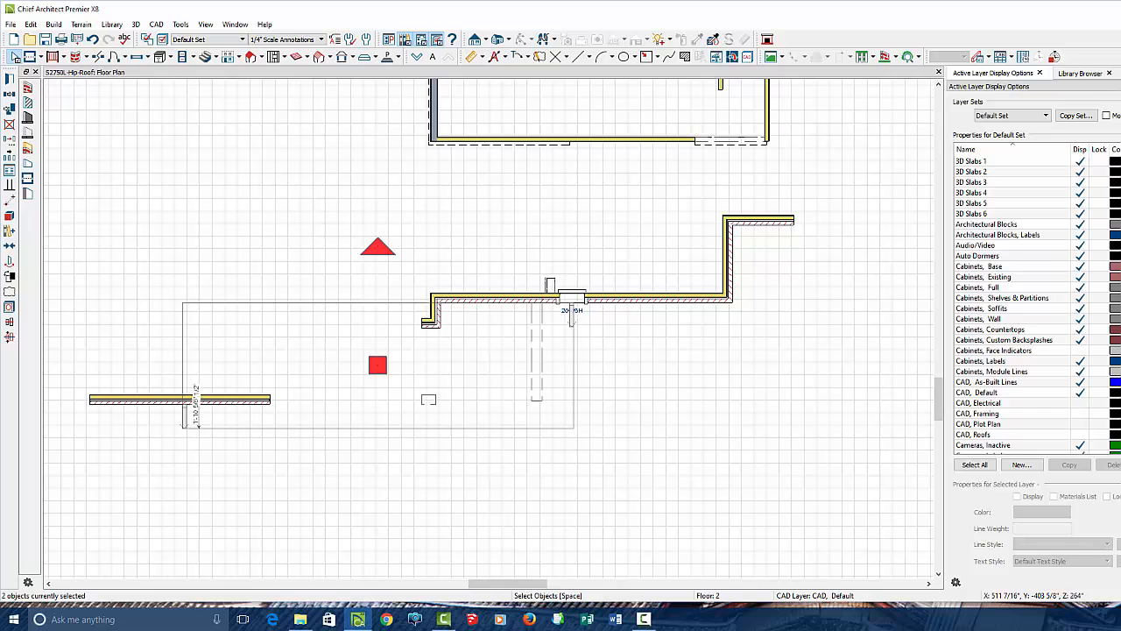
mouse_move(380, 282)
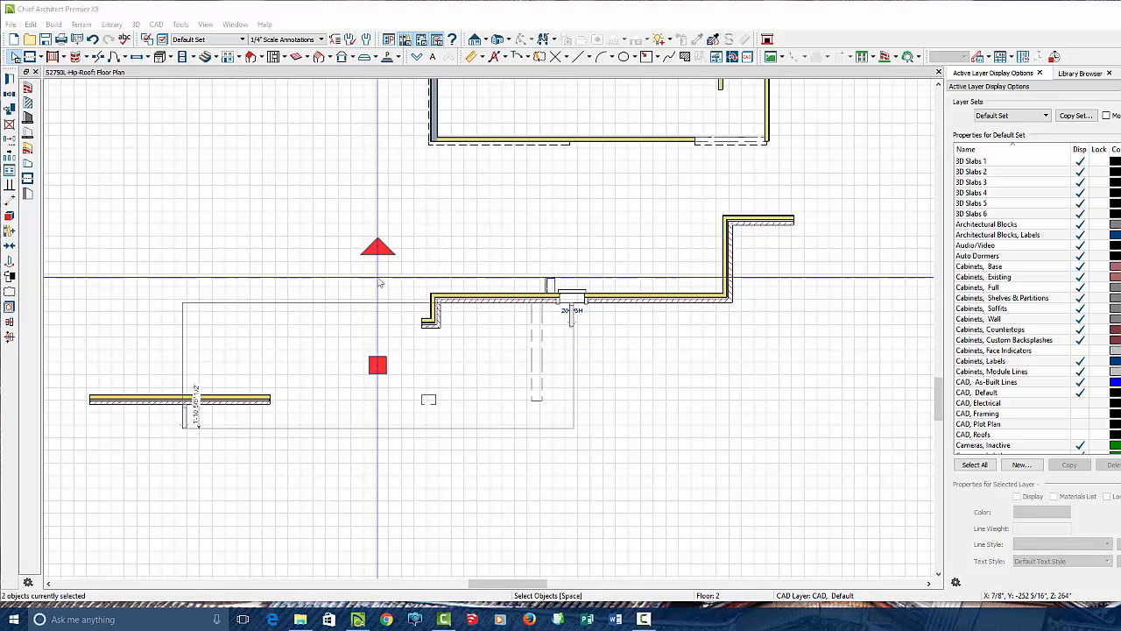
mouse_move(557, 342)
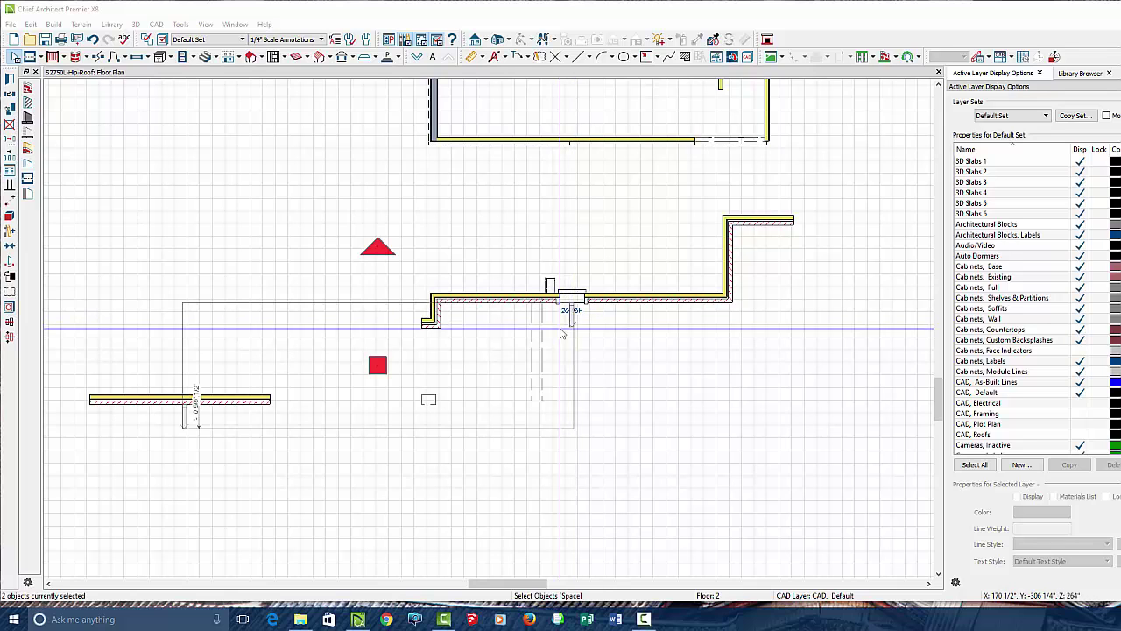
mouse_move(294, 429)
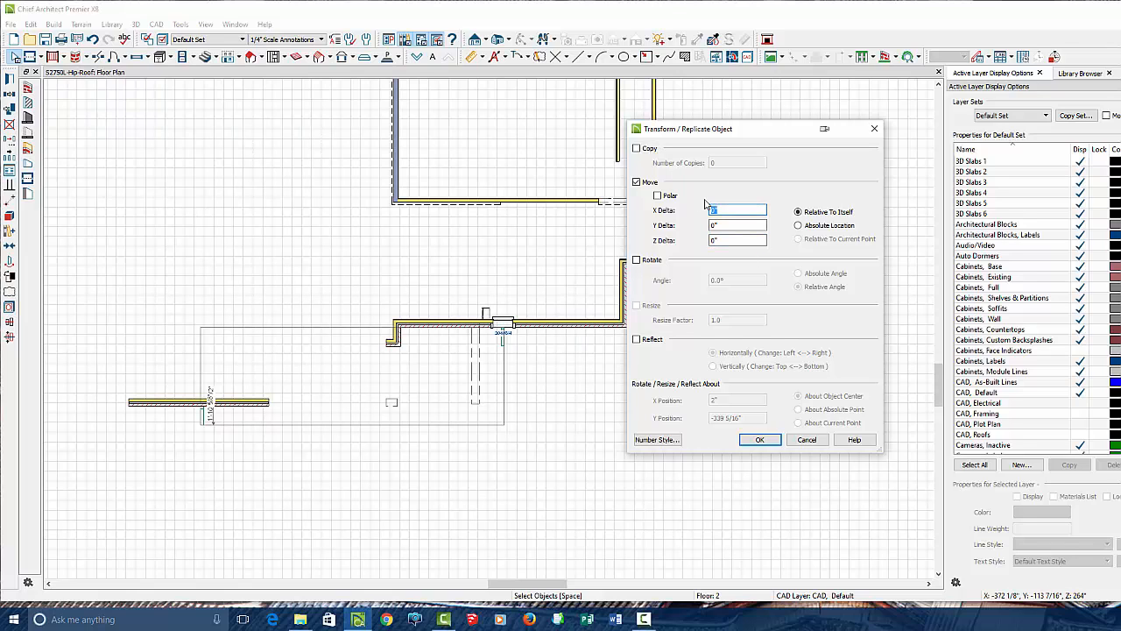
click(758, 438)
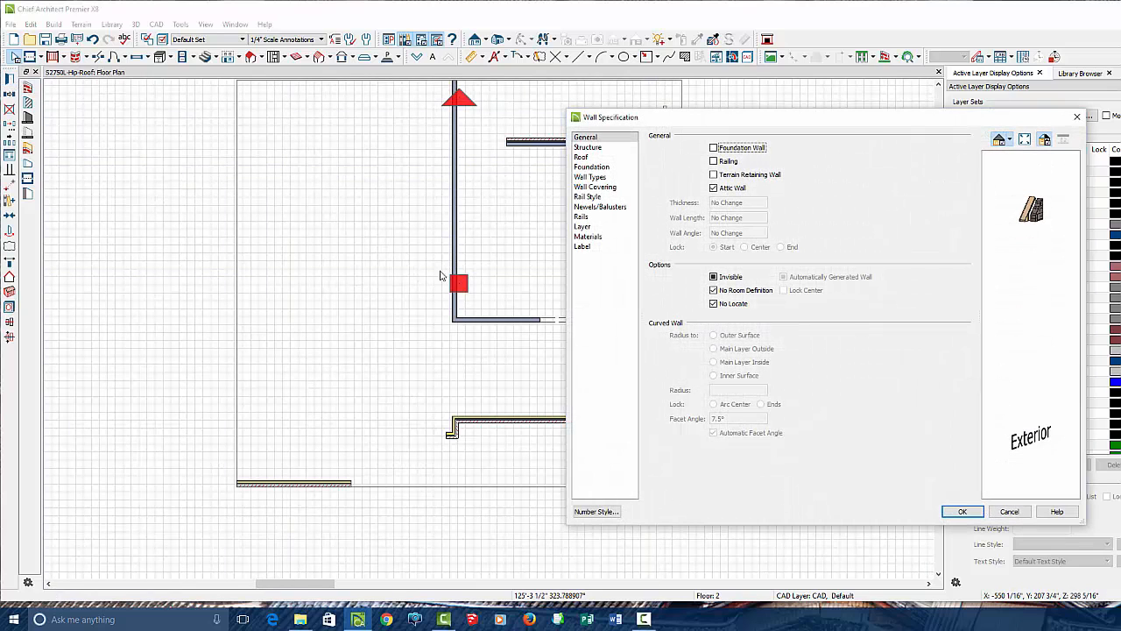
Step: Mark the long Floor 2 wall as an invisible attic wall and confirm modifying generated walls
click(713, 187)
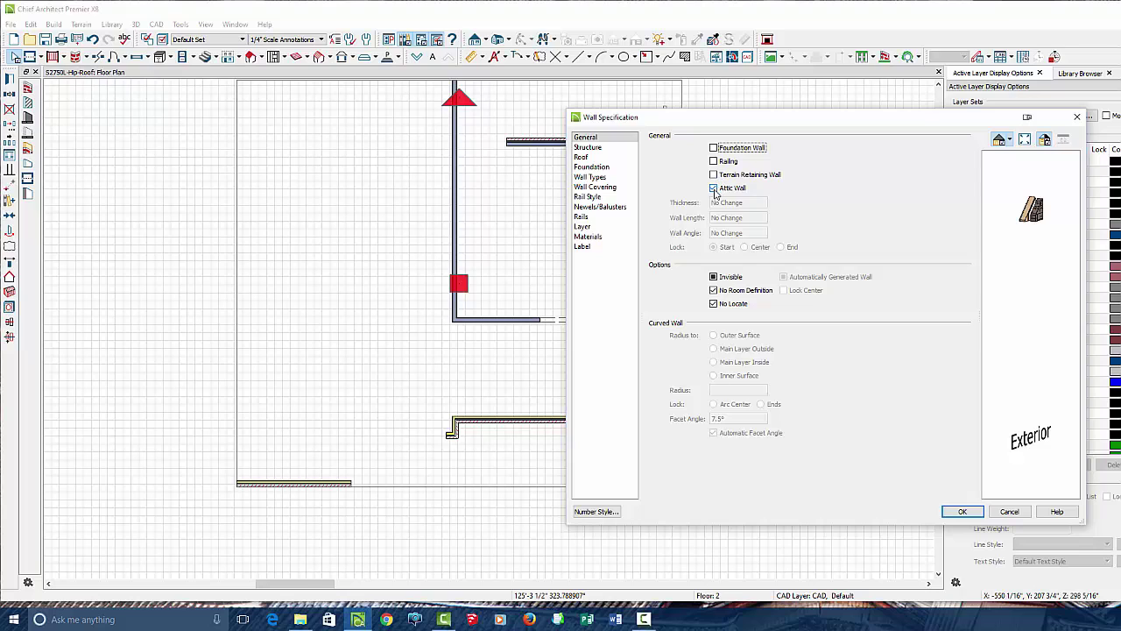
click(713, 277)
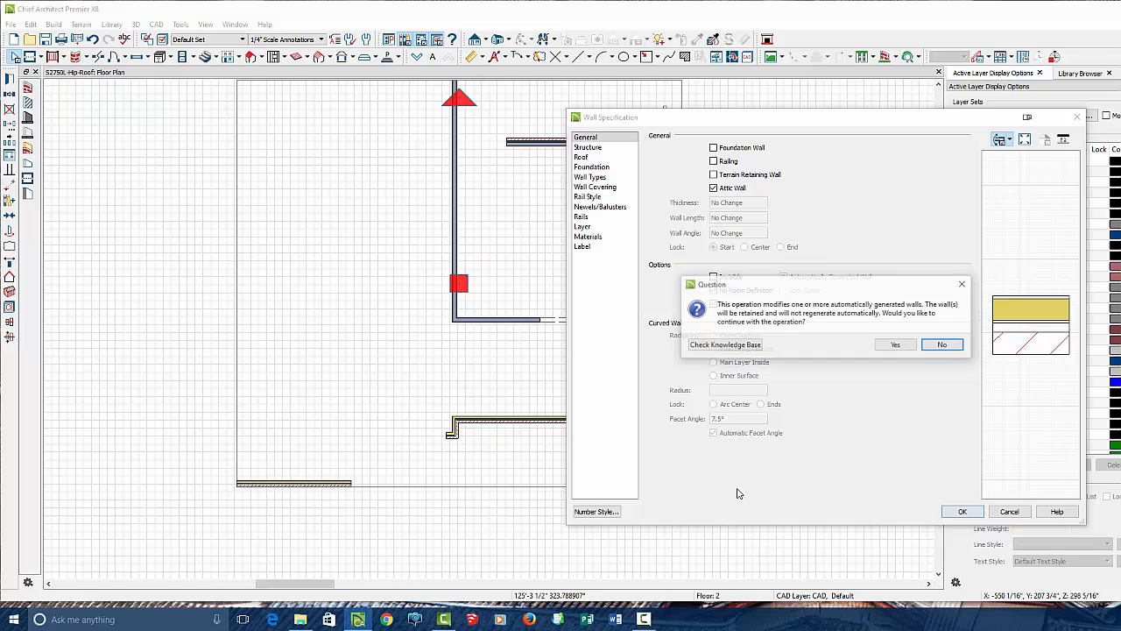
click(943, 344)
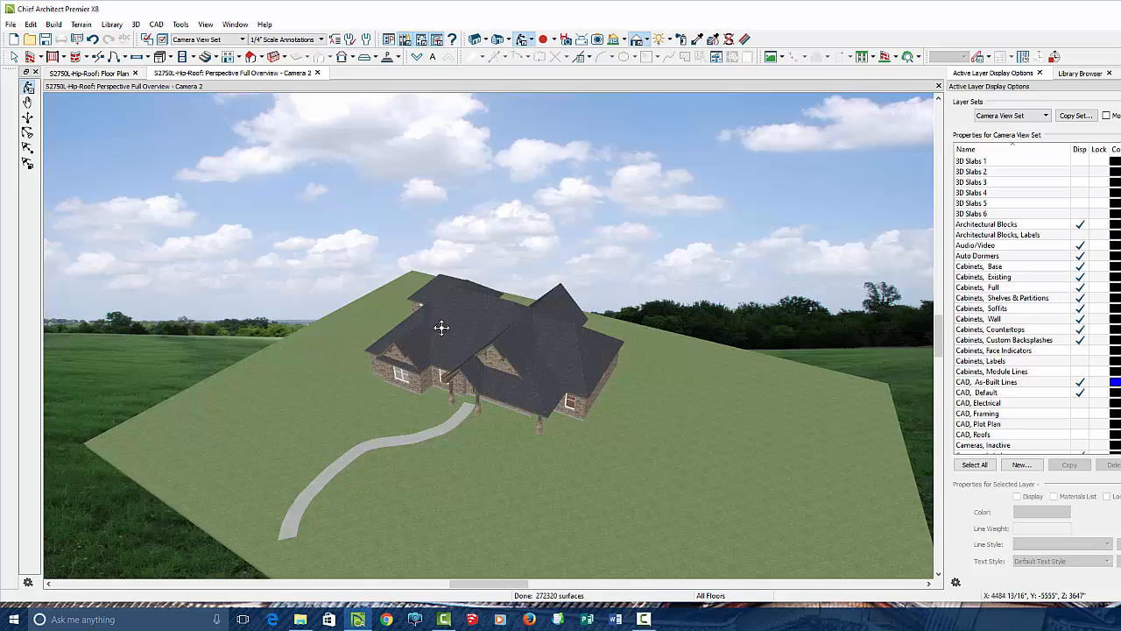
Step: Orbit the overview in toward the front porch, then return to the Floor 1 plan
drag(441, 328, 533, 284)
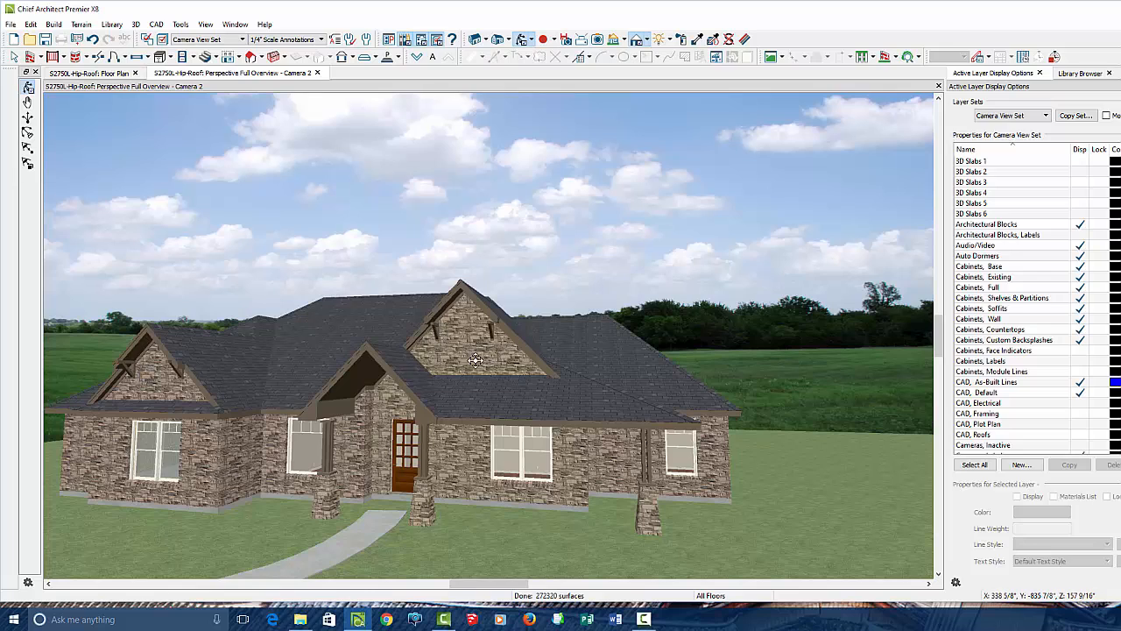
mouse_move(638, 512)
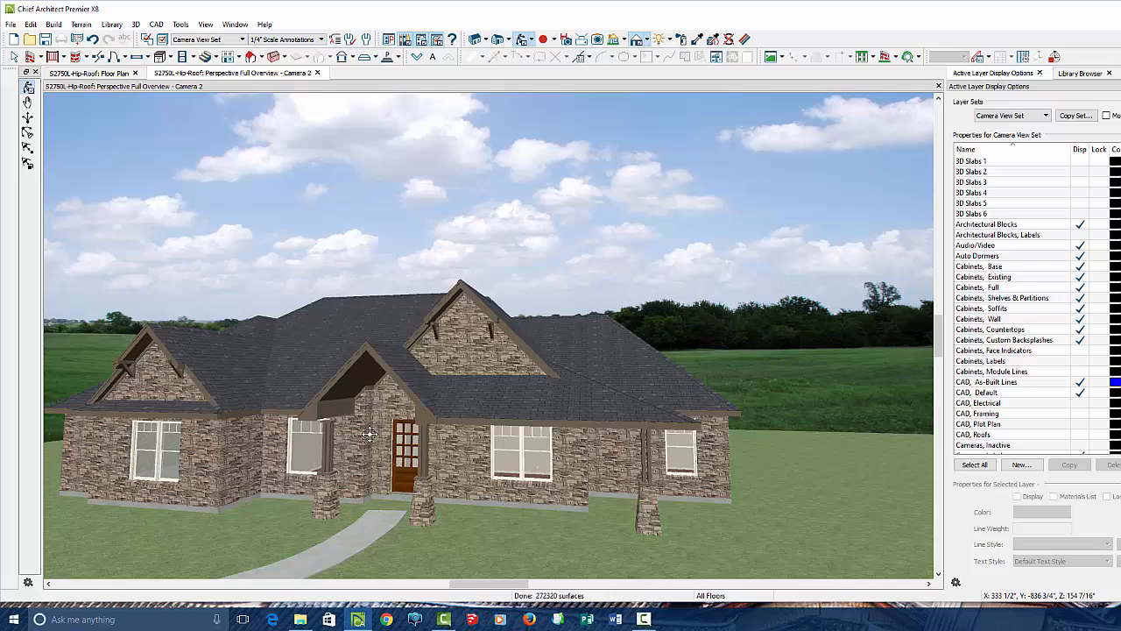
drag(368, 434, 476, 382)
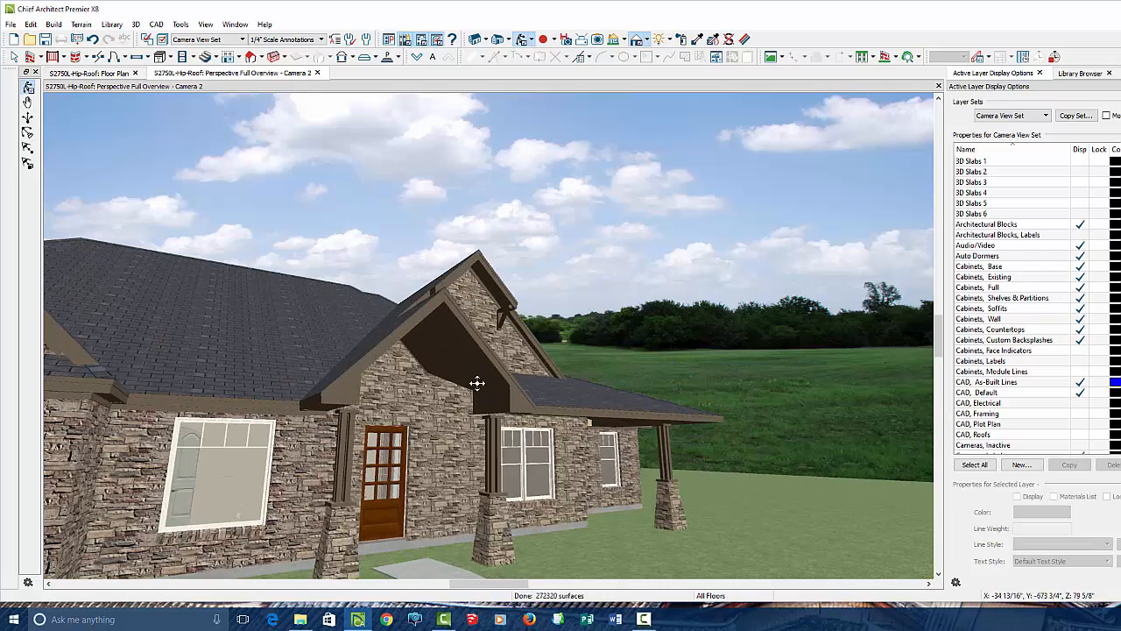
click(91, 73)
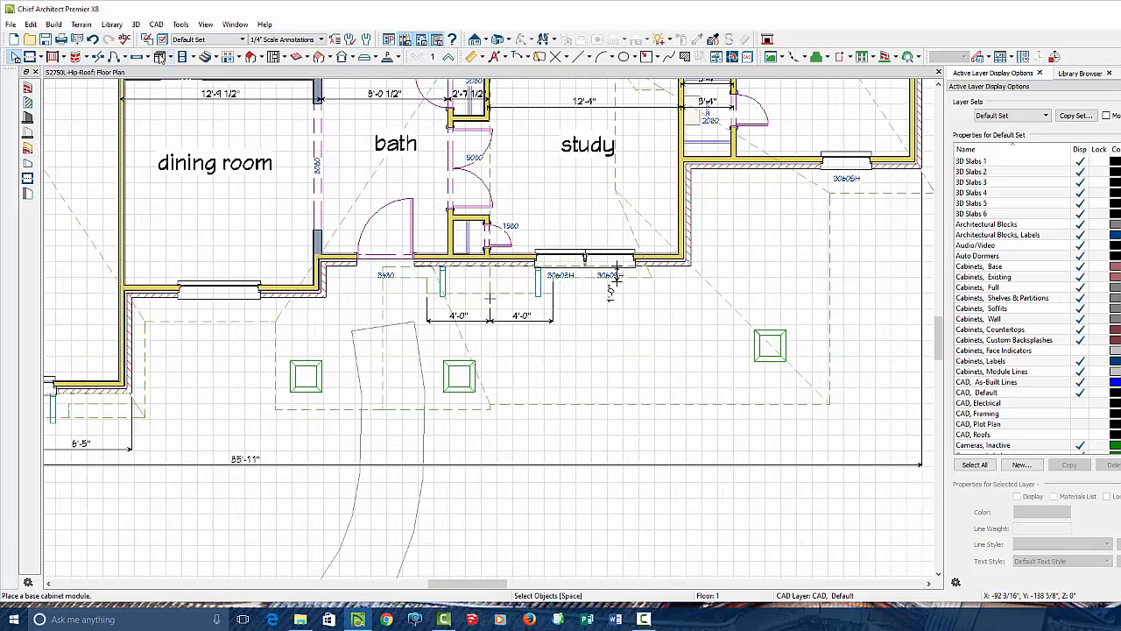
Step: Draw a Room Divider across the porch to split it into two areas
click(32, 68)
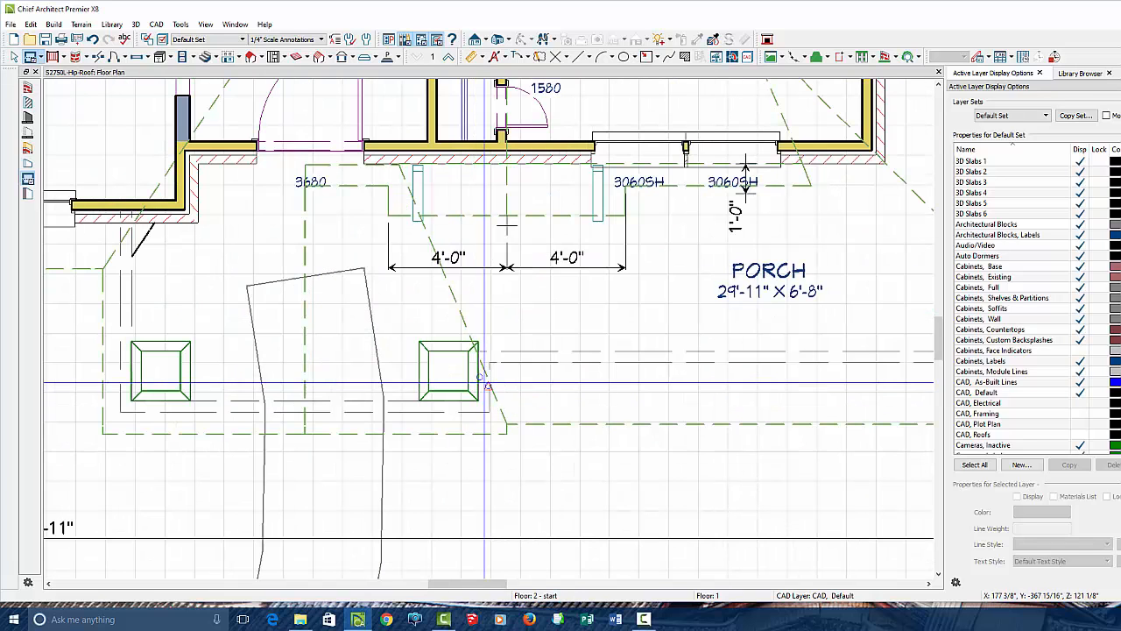
click(489, 361)
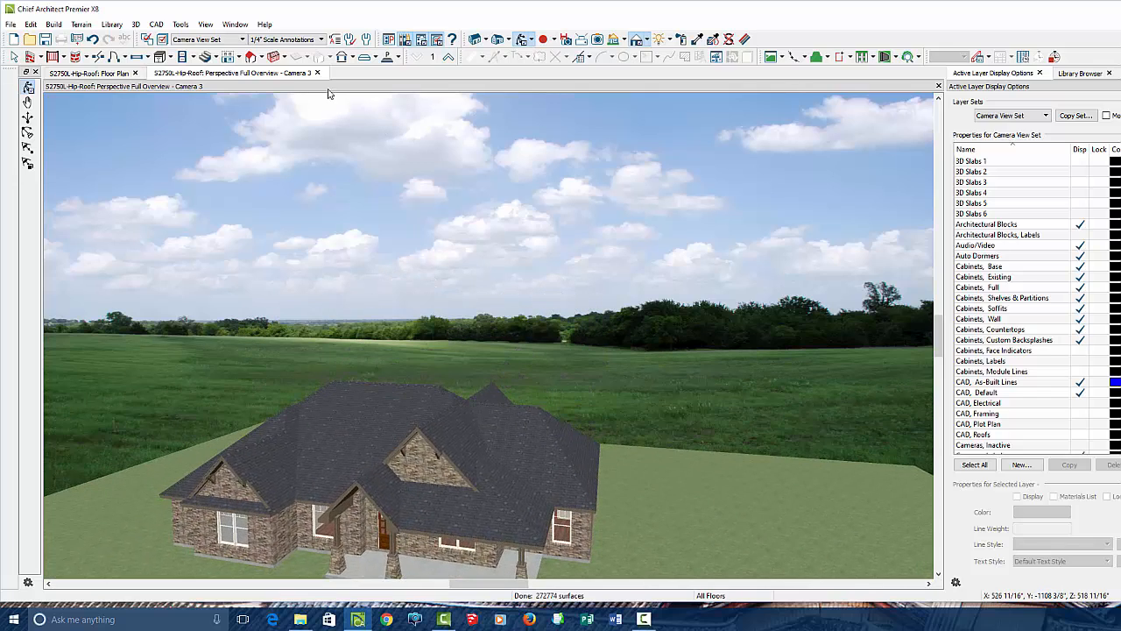
Step: Return to the plan, go up to Floor 2 and move the selected object by an exact X delta
click(88, 73)
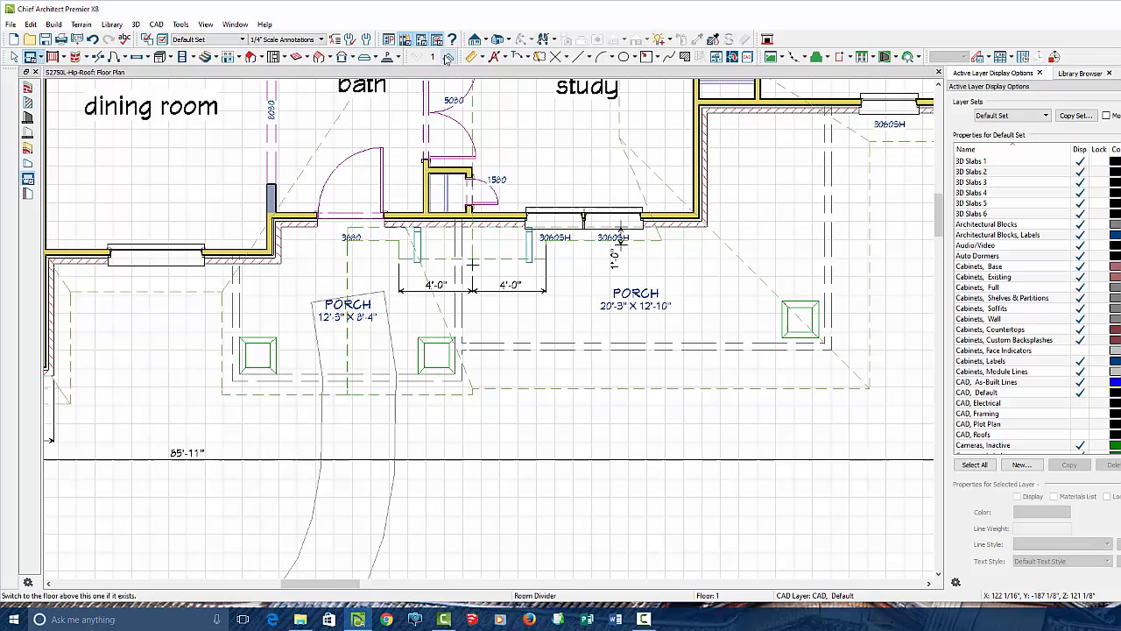
click(445, 56)
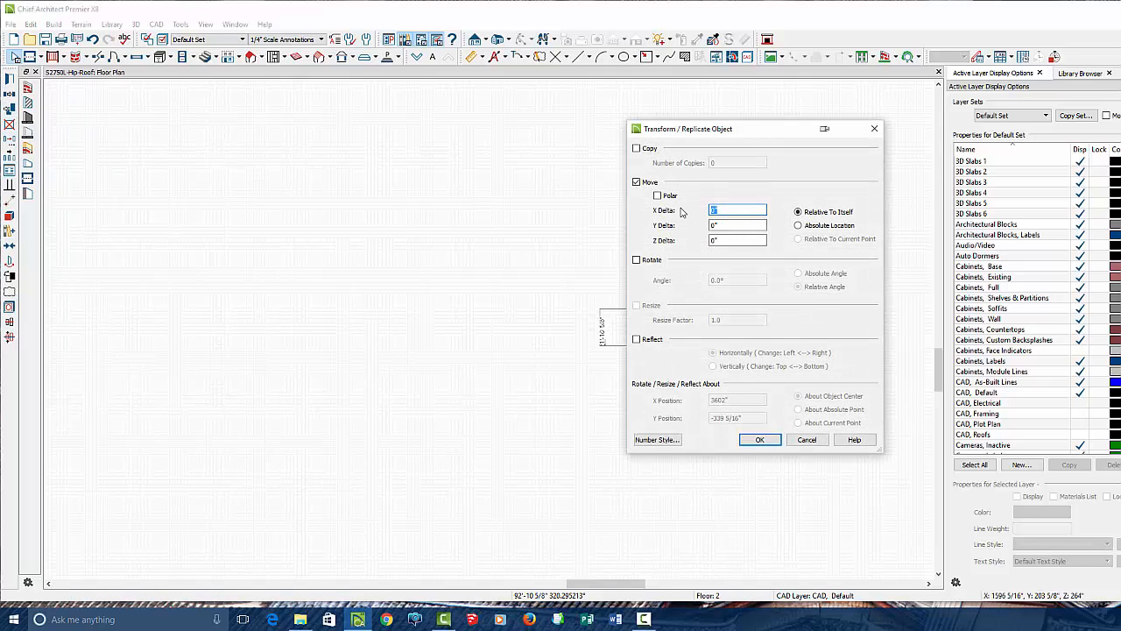
click(758, 438)
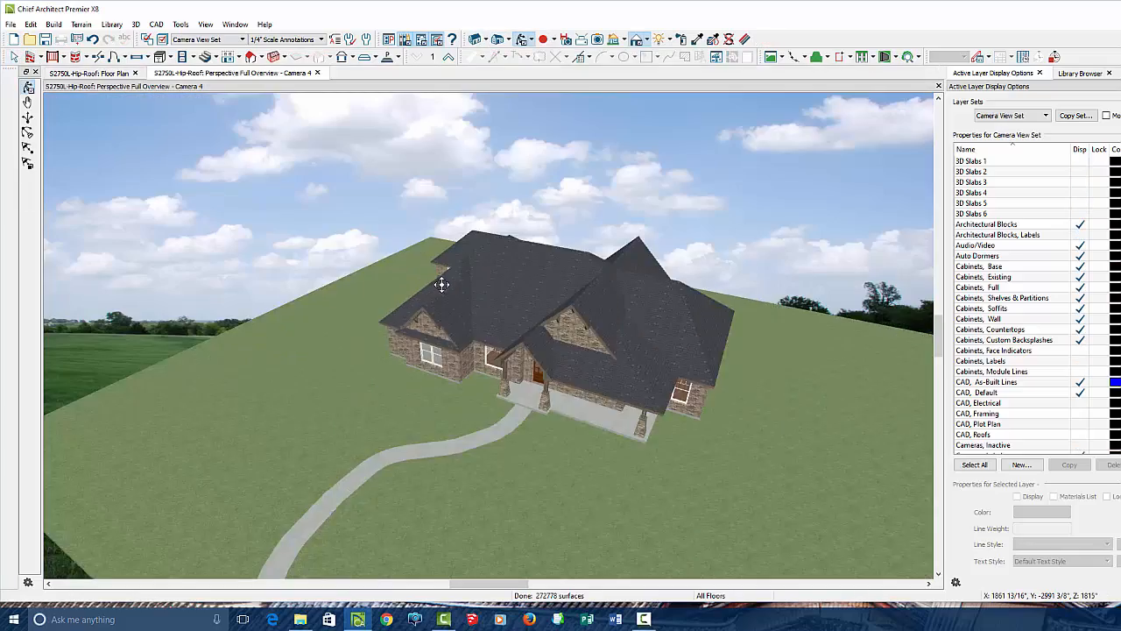
Step: Swing the new overview down and in to face the front of the house
drag(441, 284, 577, 385)
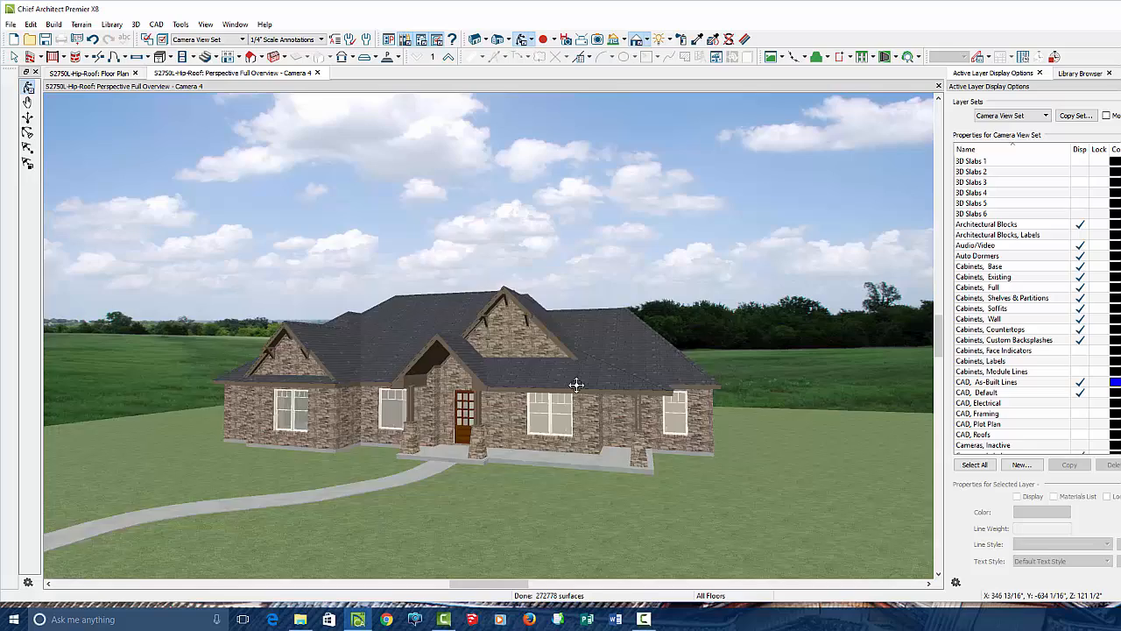
drag(577, 386, 413, 342)
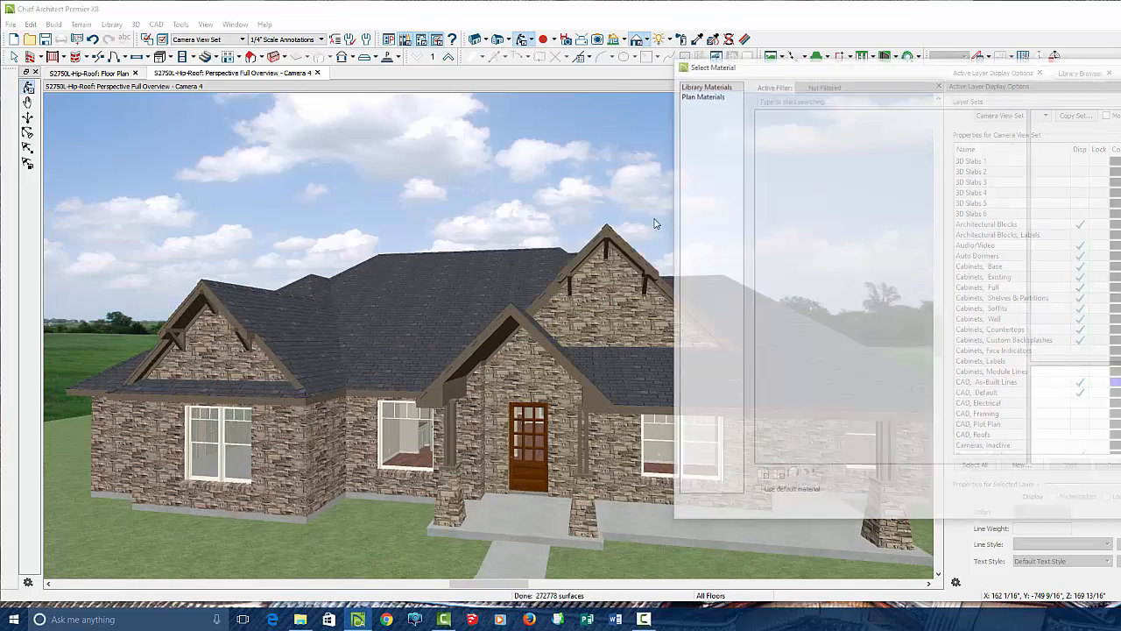
Step: Start the Material Painter on the gables and scroll through the current material choices
click(706, 84)
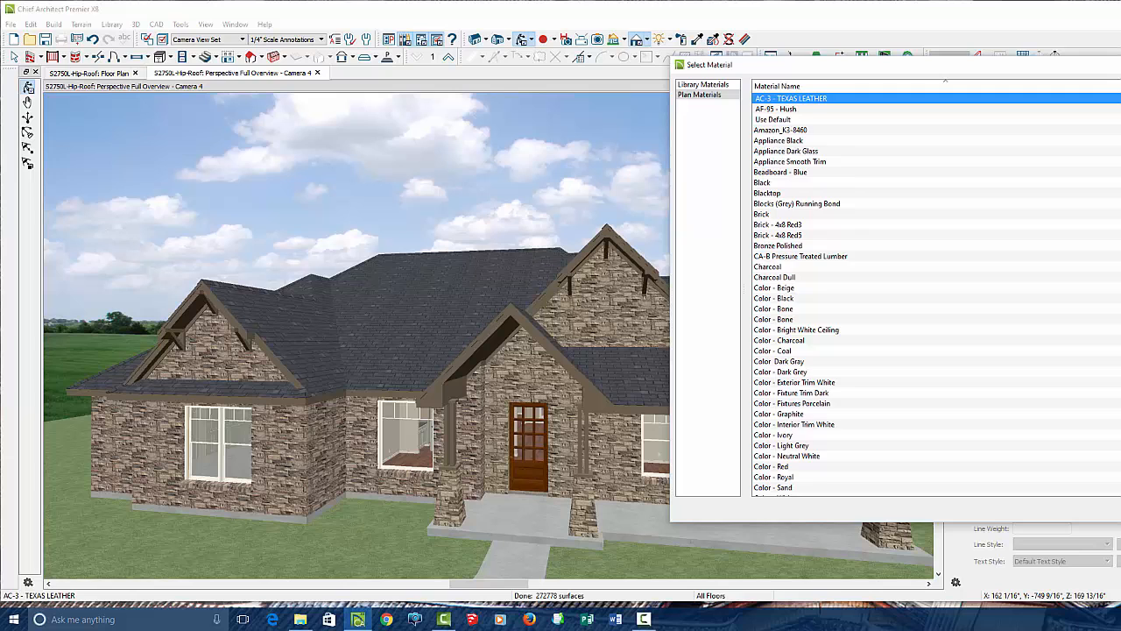
scroll(down, 3)
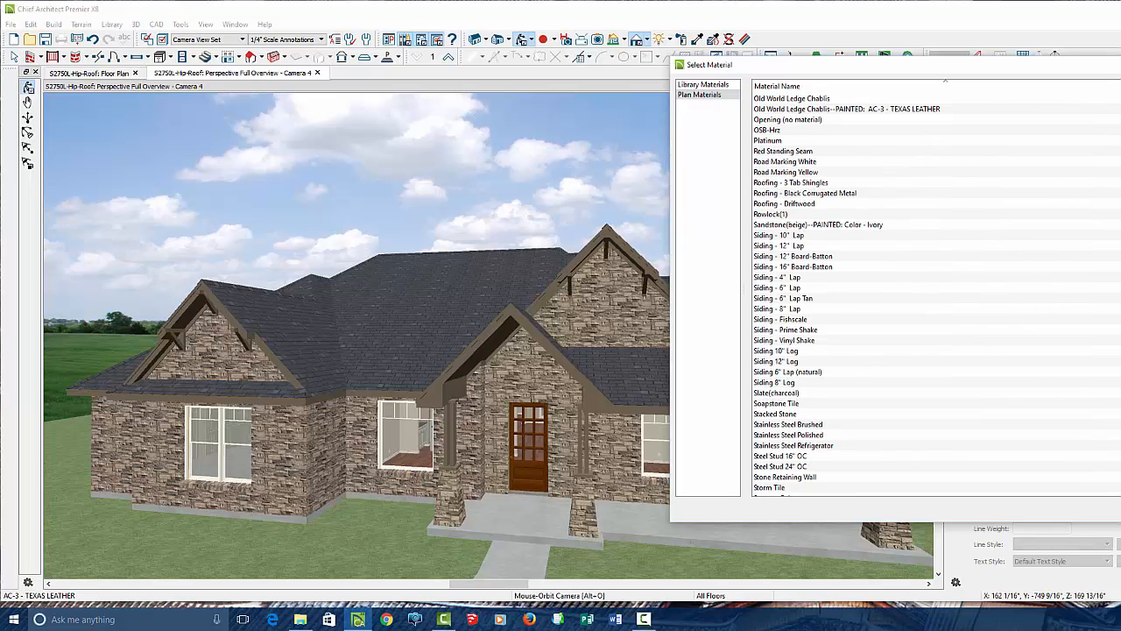
scroll(down, 3)
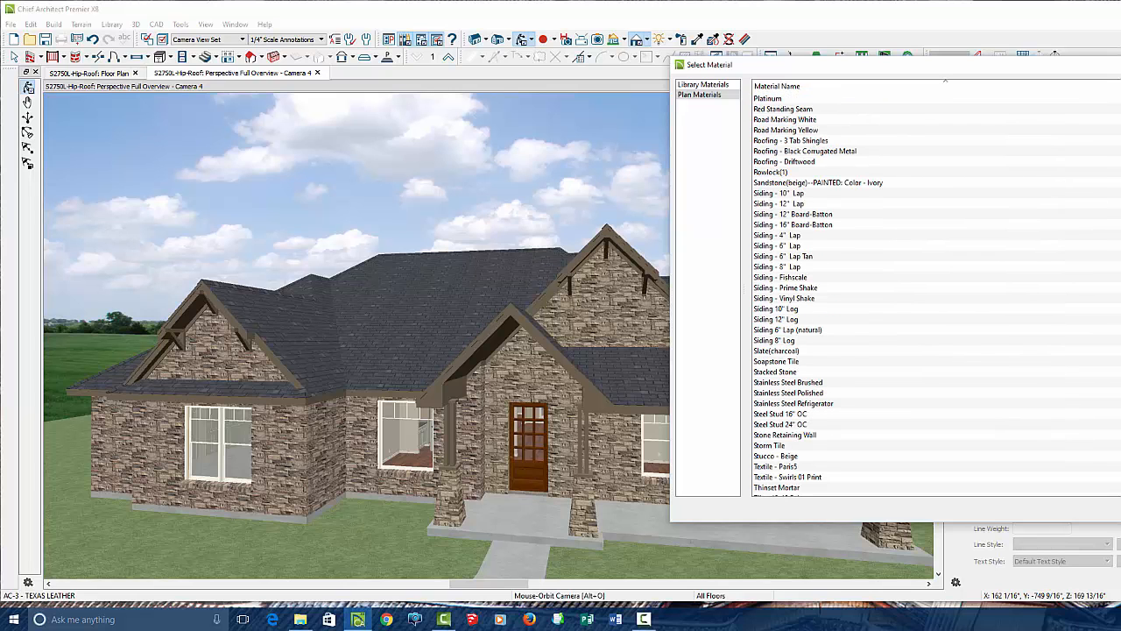
scroll(down, 3)
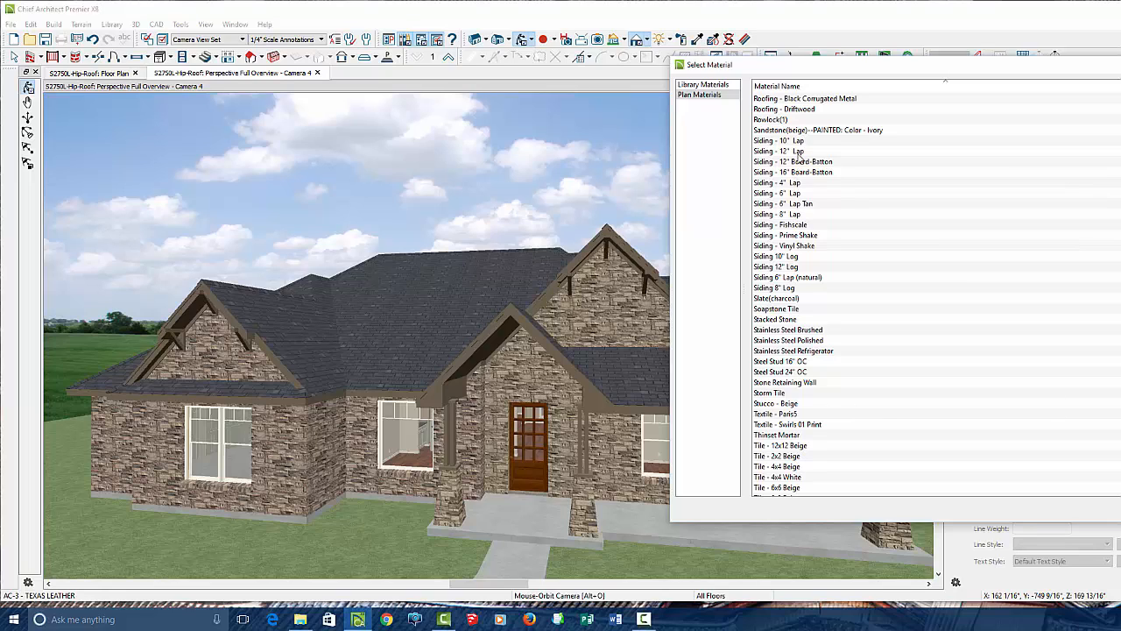
mouse_move(806, 265)
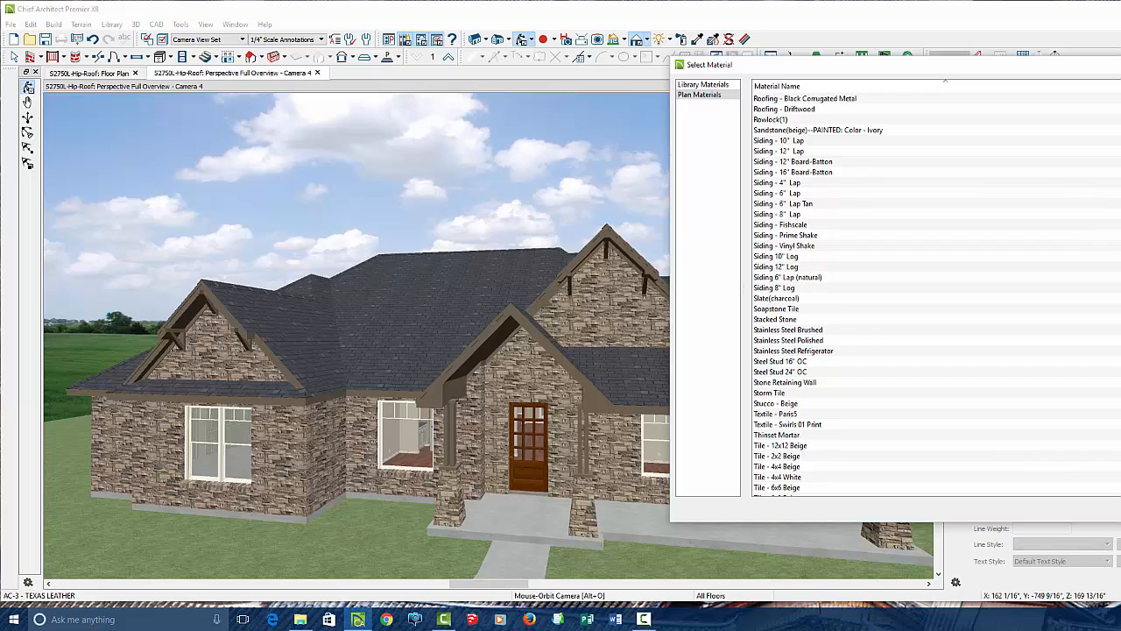
Step: Search the full materials library for 'wood' and browse to a cocoa-brown siding
click(704, 84)
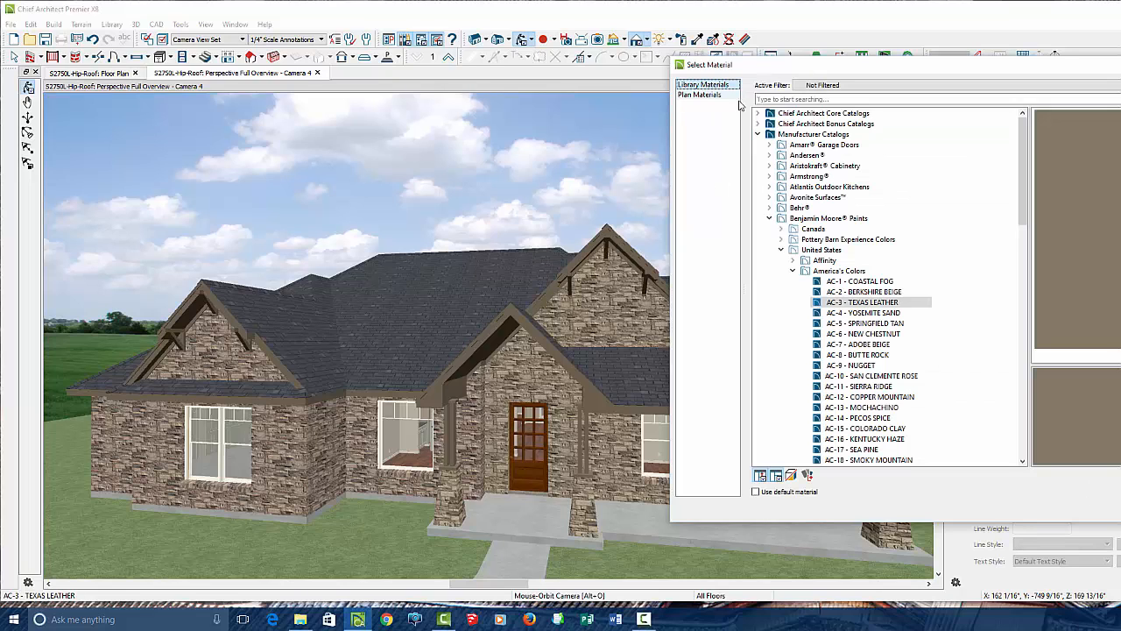
text(wood)
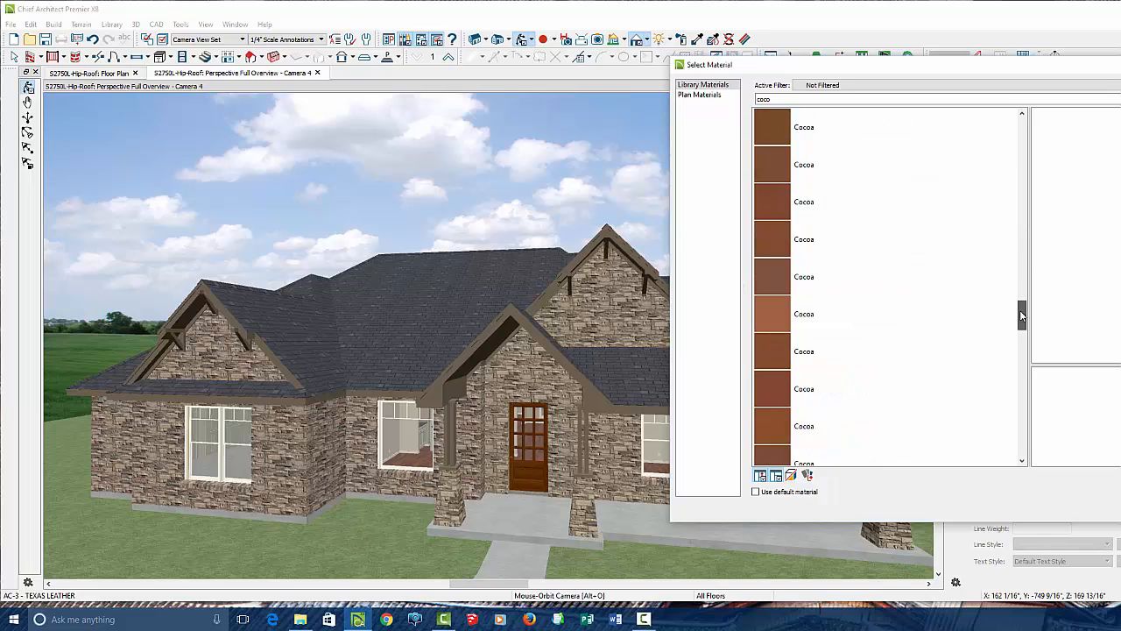
scroll(down, 3)
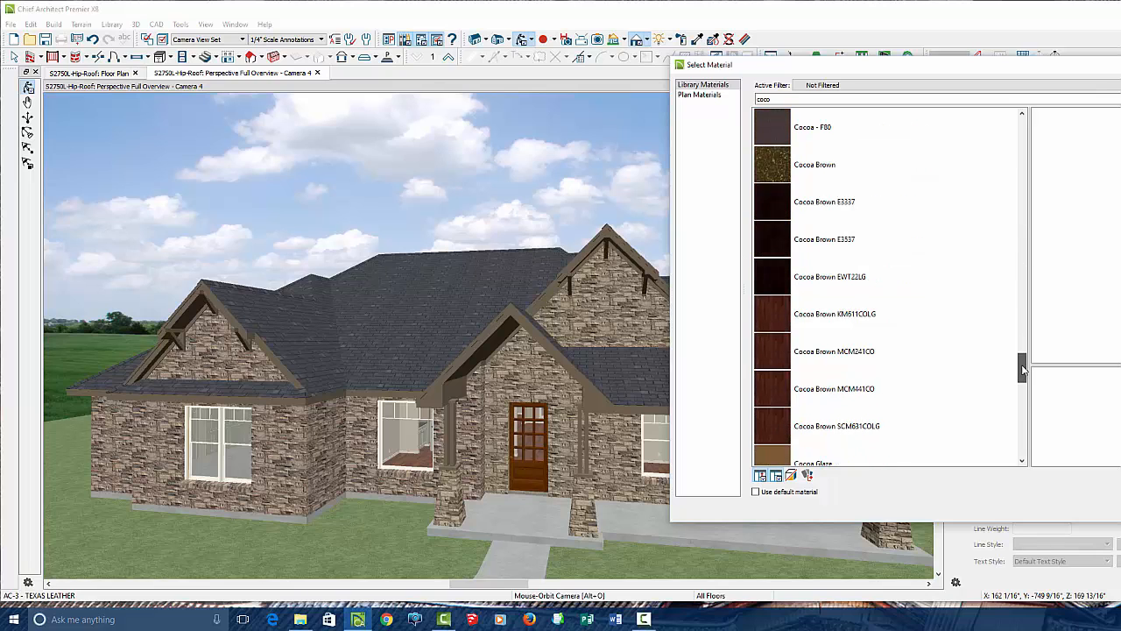
scroll(down, 3)
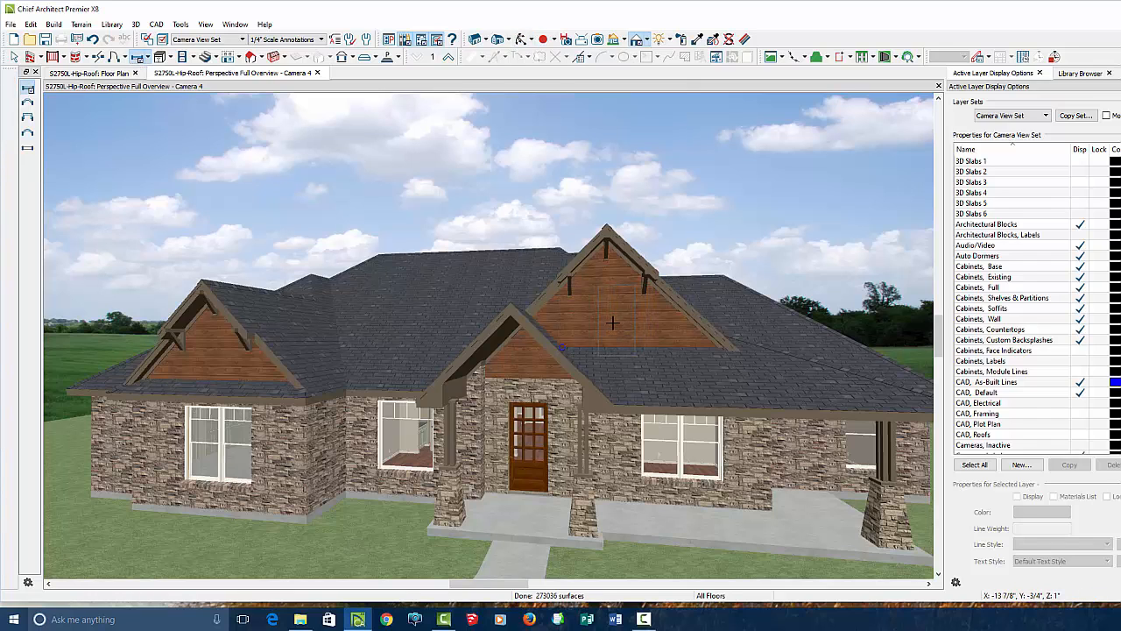
Step: Resize the Floor 2 front wall, accept the auto-wall change, and place a 3060SH window
click(91, 73)
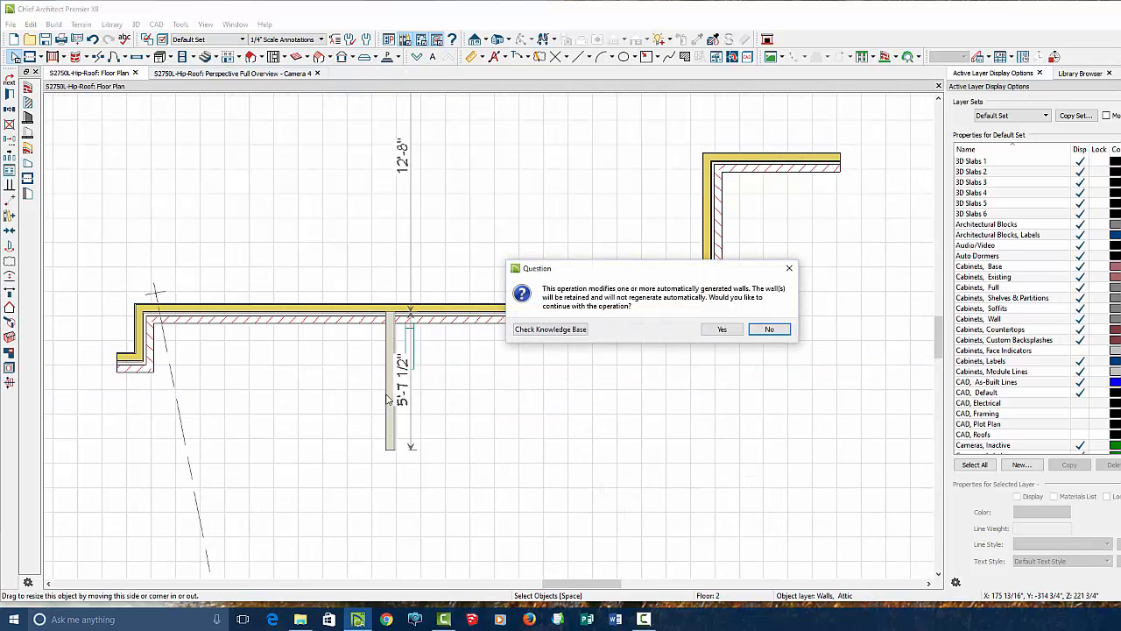
click(722, 329)
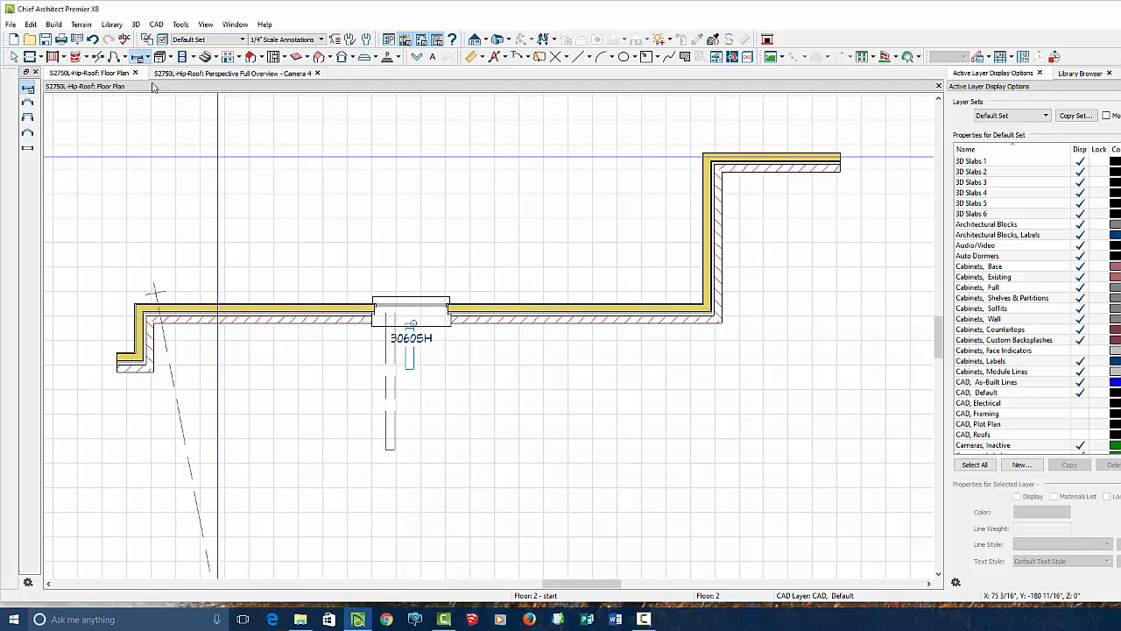
click(235, 74)
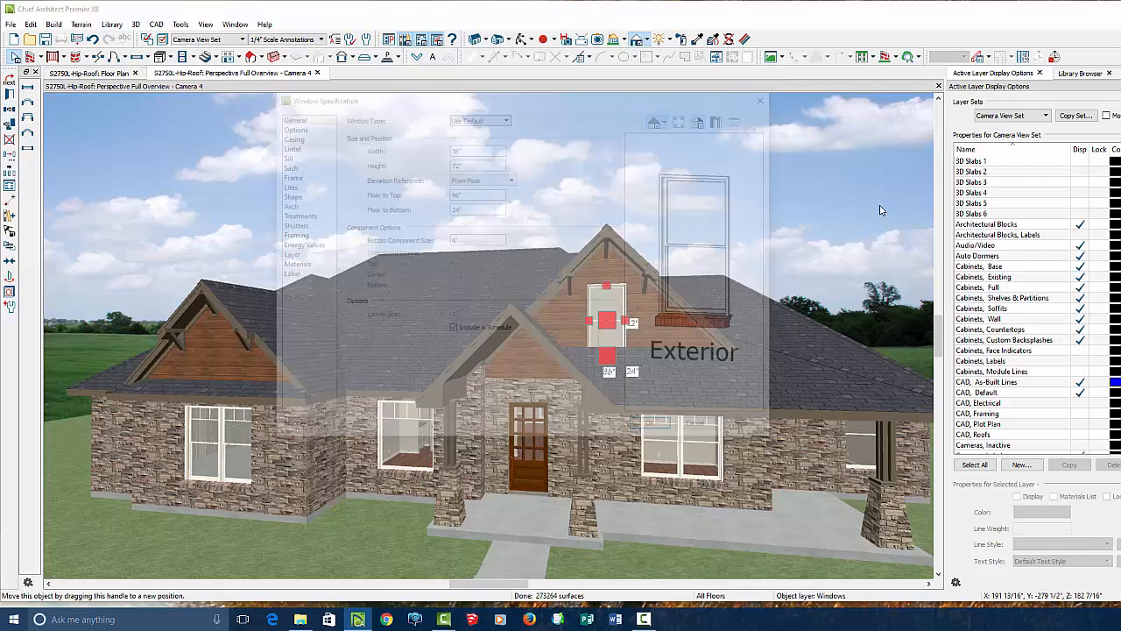
Step: Give the upper gable window an arched top in its Window Specification
click(477, 147)
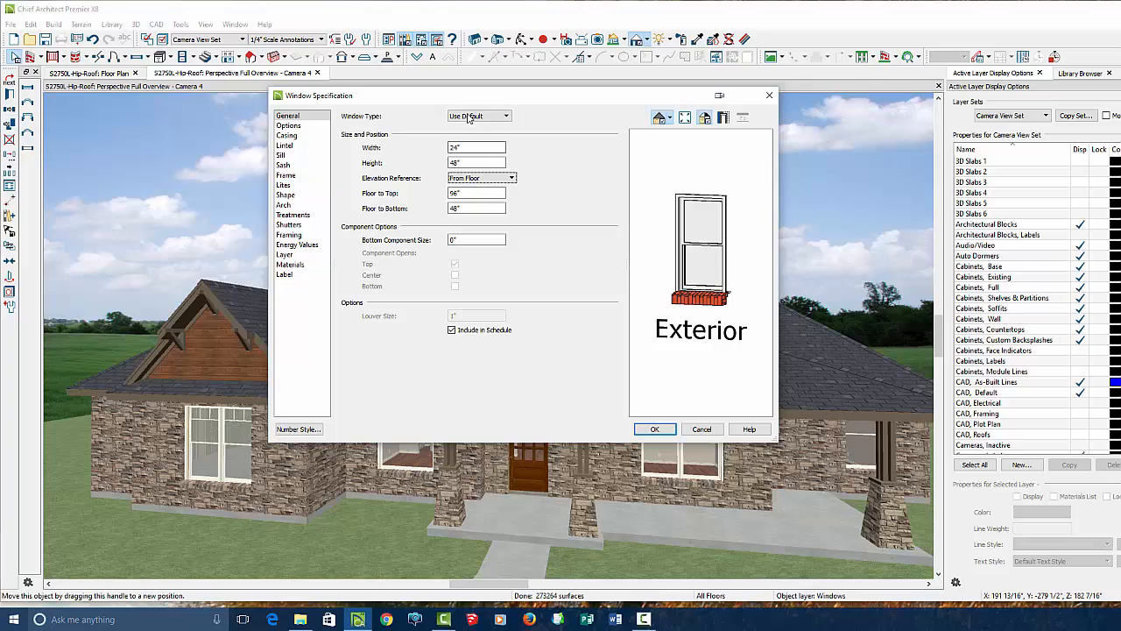
click(284, 193)
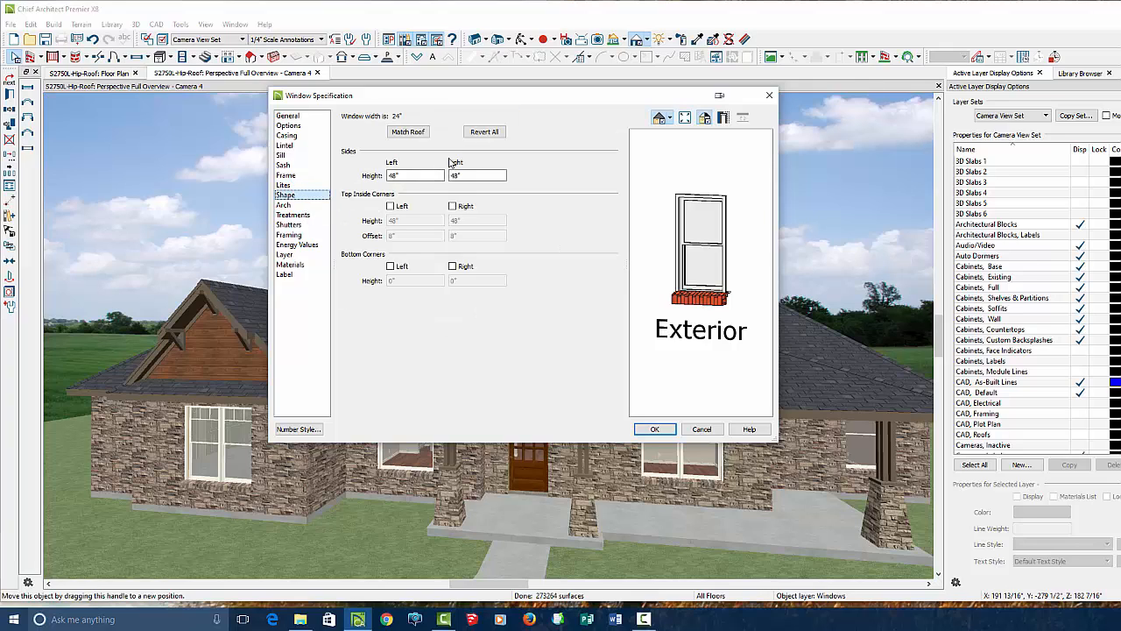
click(284, 203)
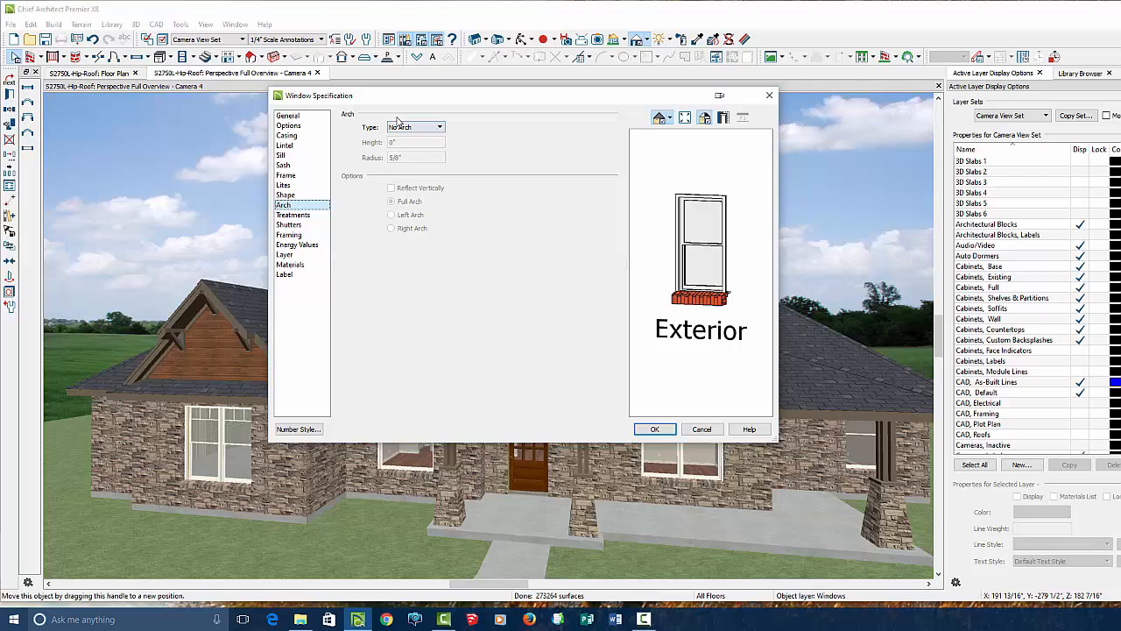
click(440, 127)
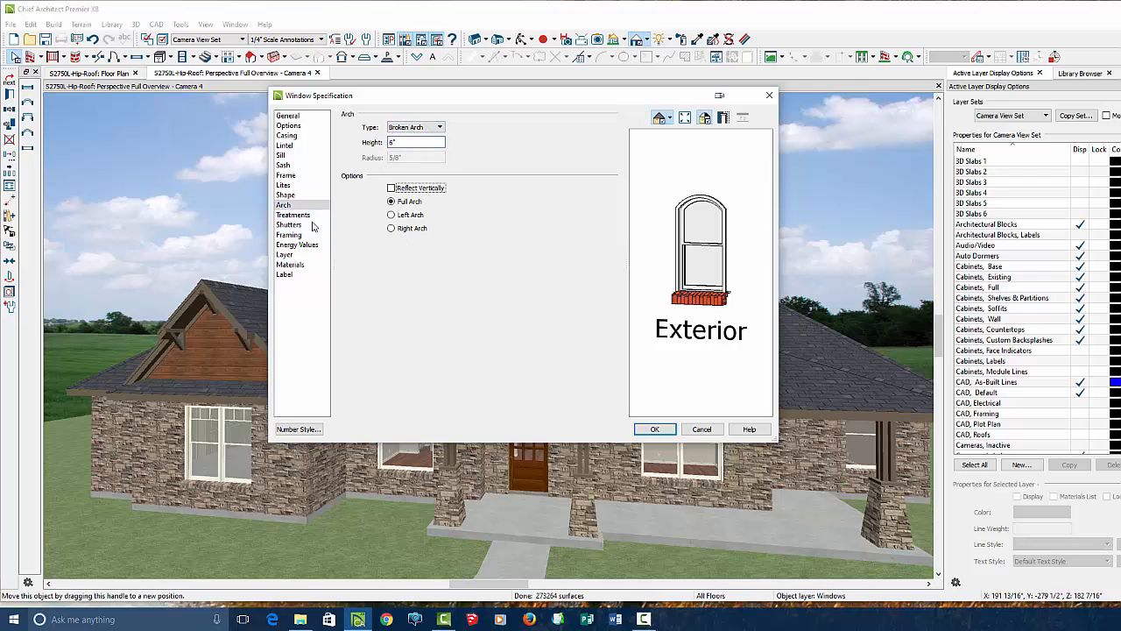
Step: Add divided lites to the window and set where they appear
click(284, 186)
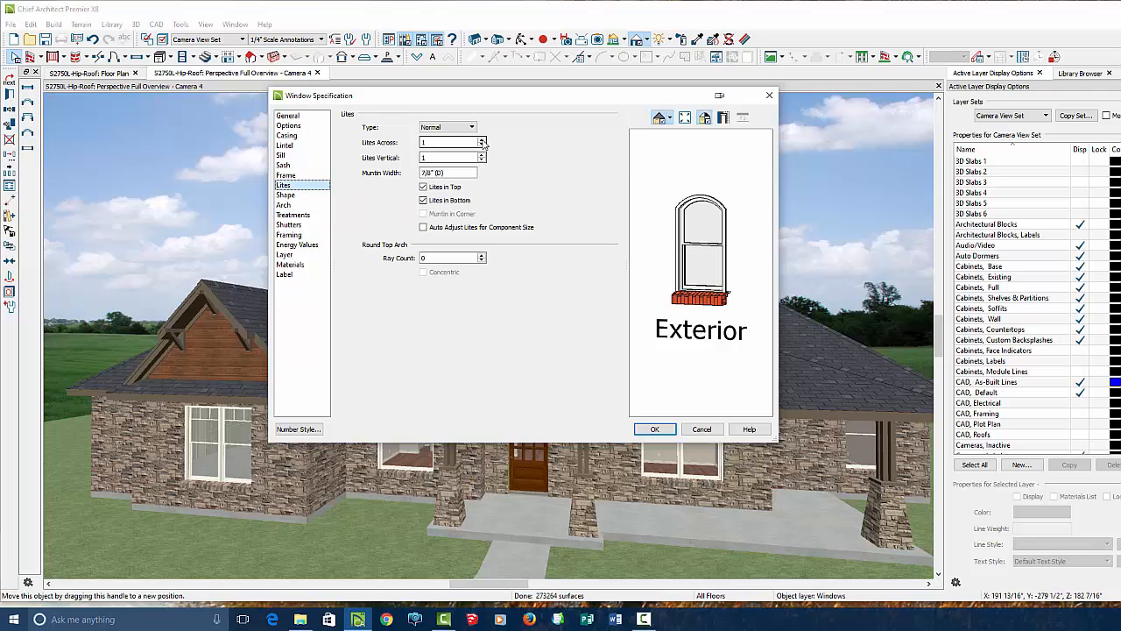
click(480, 140)
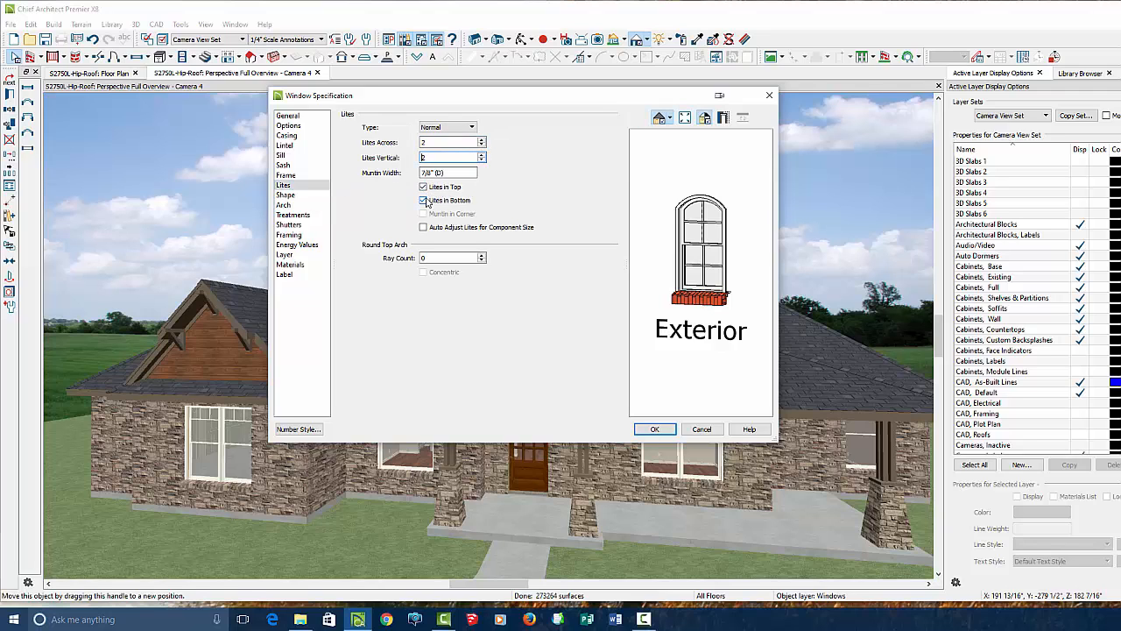
click(655, 427)
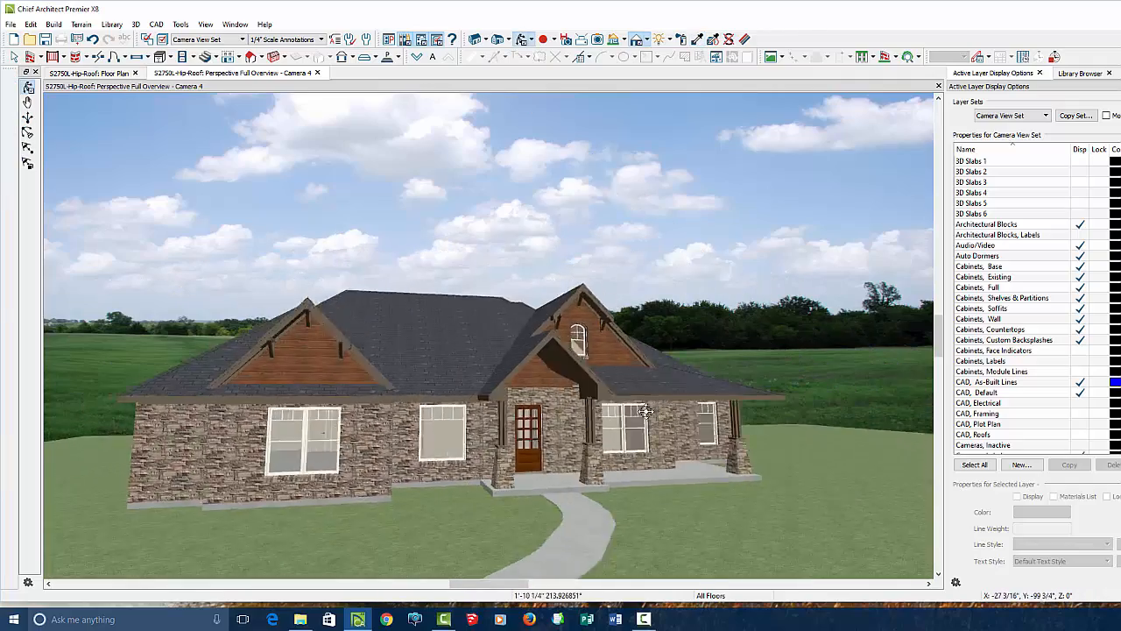
Step: Orbit to the front corner, then go to the Floor 1 plan to reach the front wall near the dining room
drag(644, 412, 500, 413)
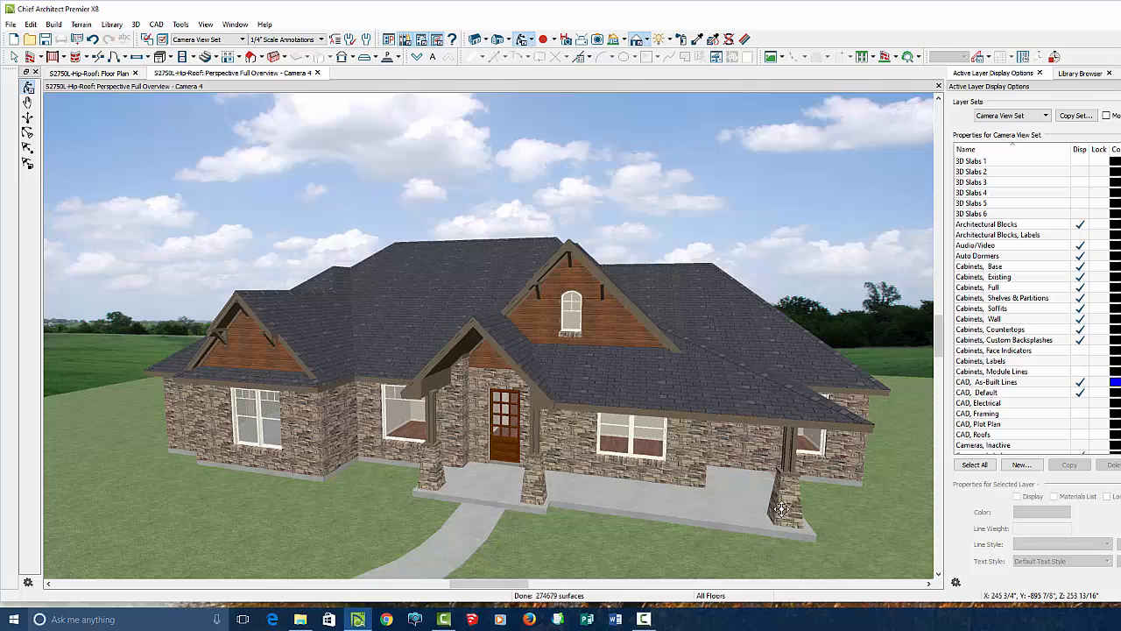
mouse_move(242, 447)
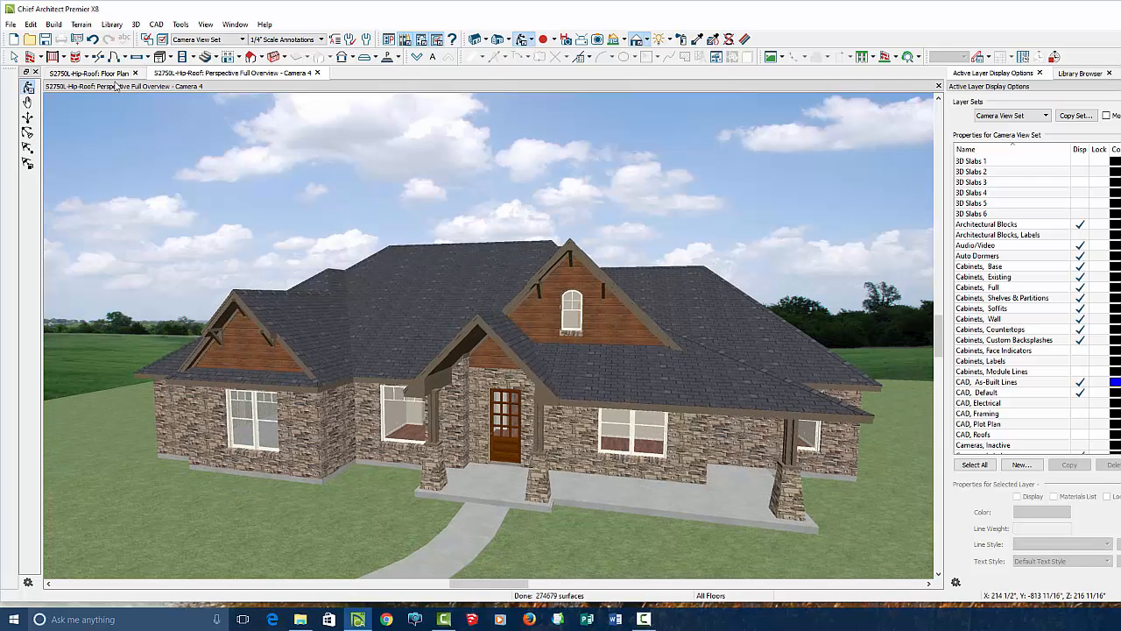
click(87, 73)
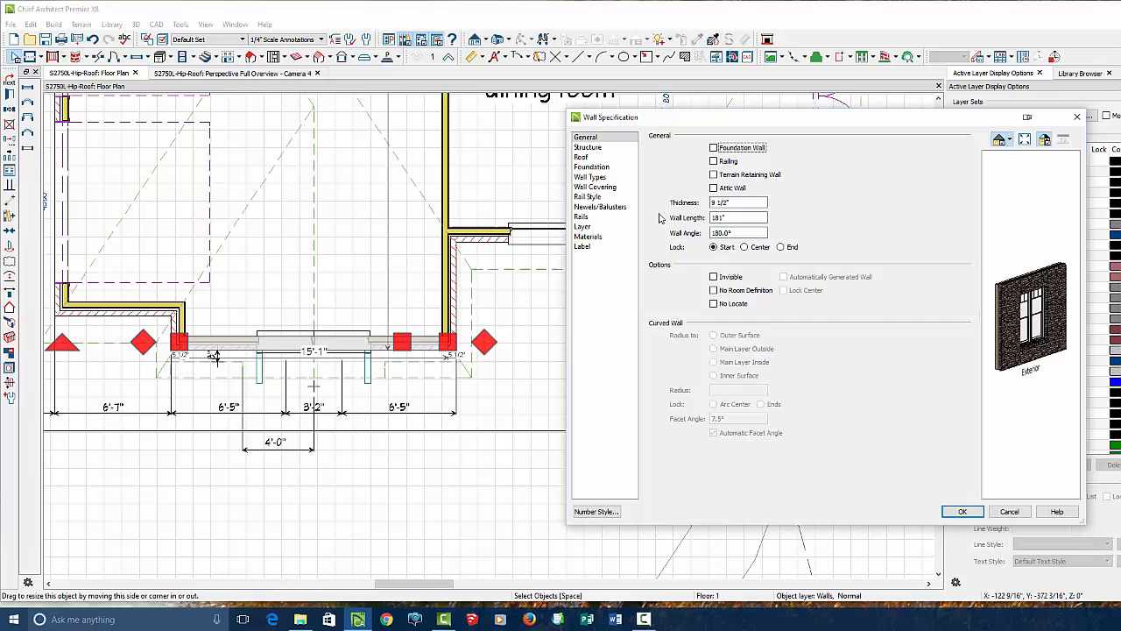
Step: Review the front wall's type and layer definition and accept the wall settings
click(589, 177)
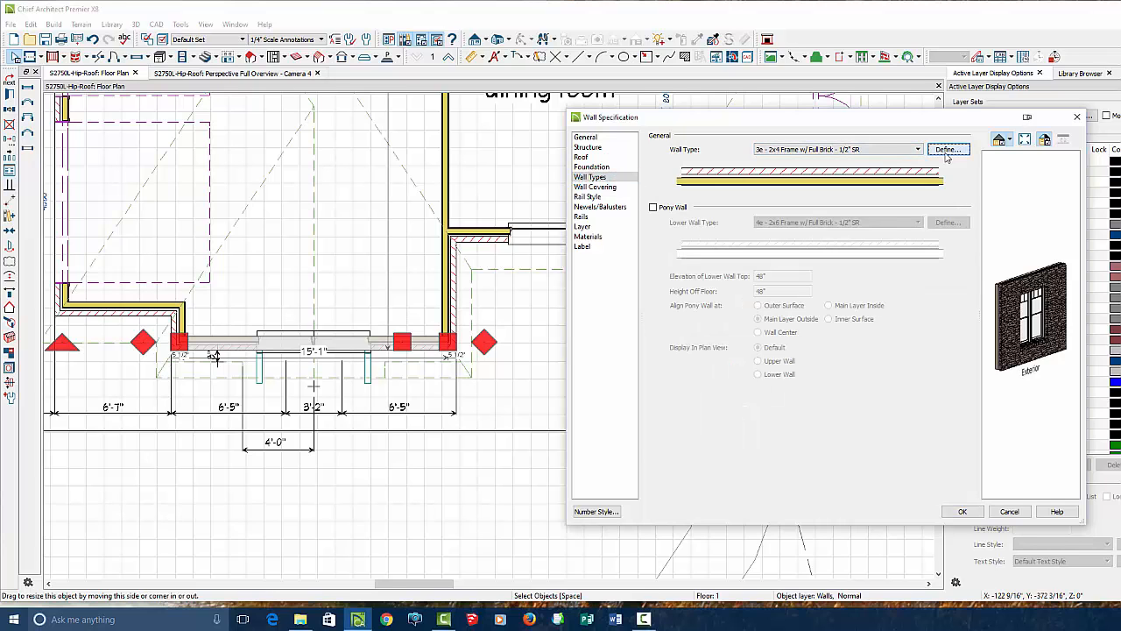
click(948, 149)
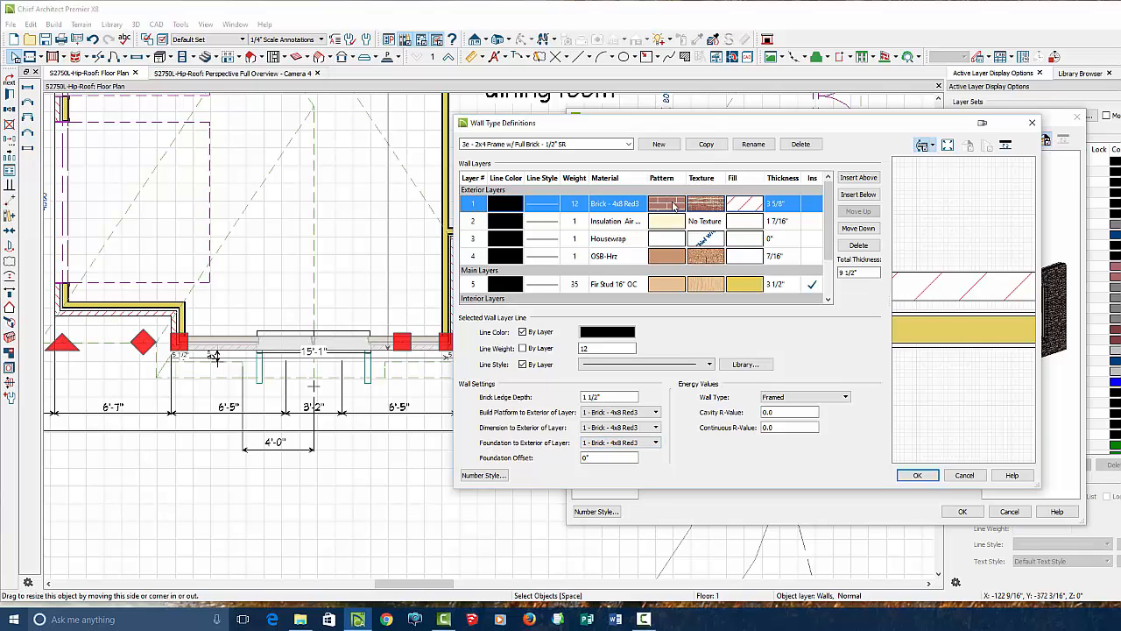
click(918, 475)
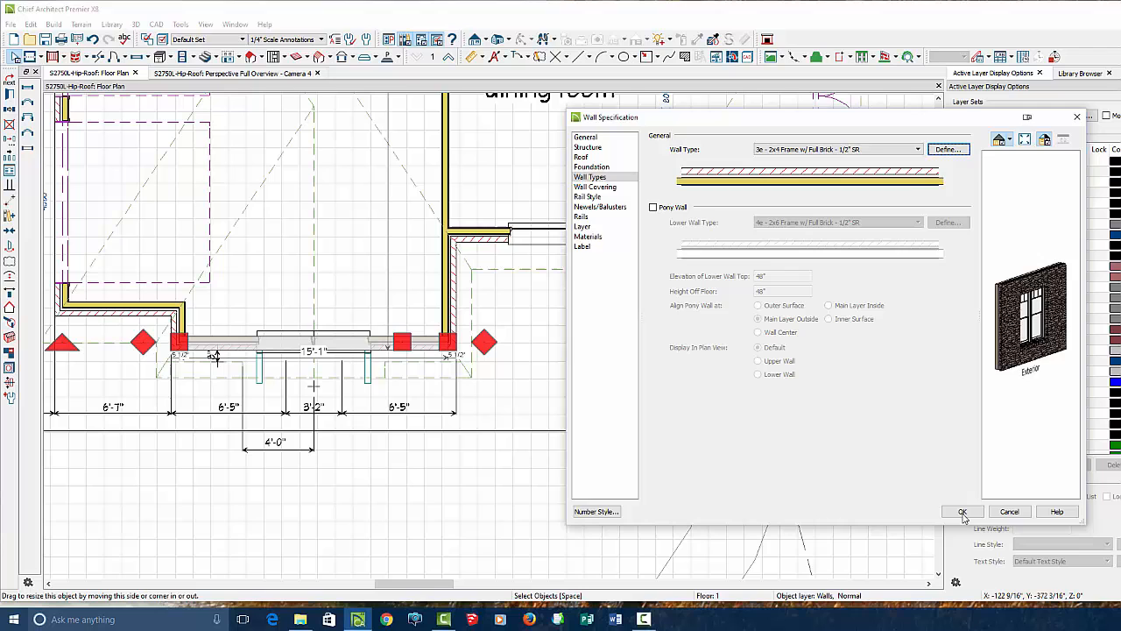
click(962, 511)
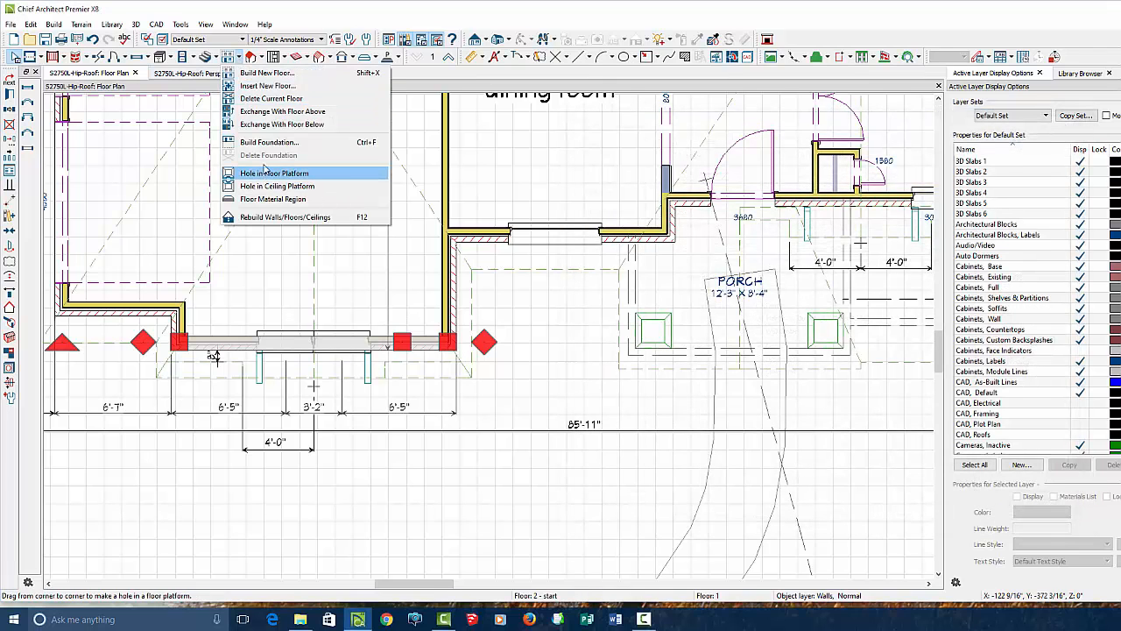
Step: Build the foundation as a monolithic slab and view the result in 3D
click(270, 142)
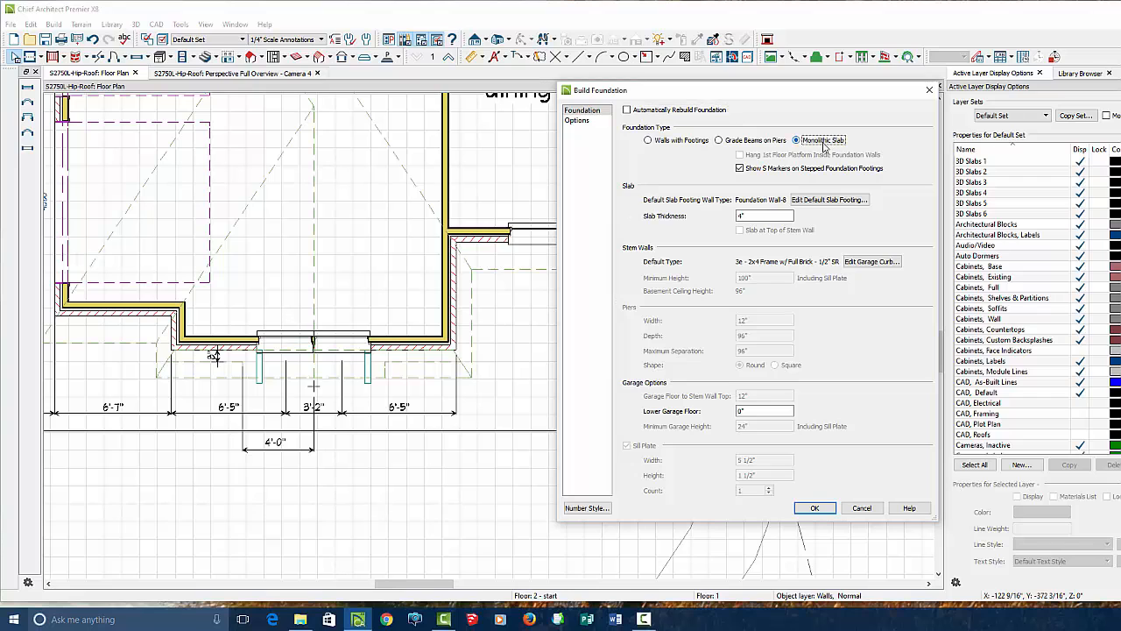
click(813, 508)
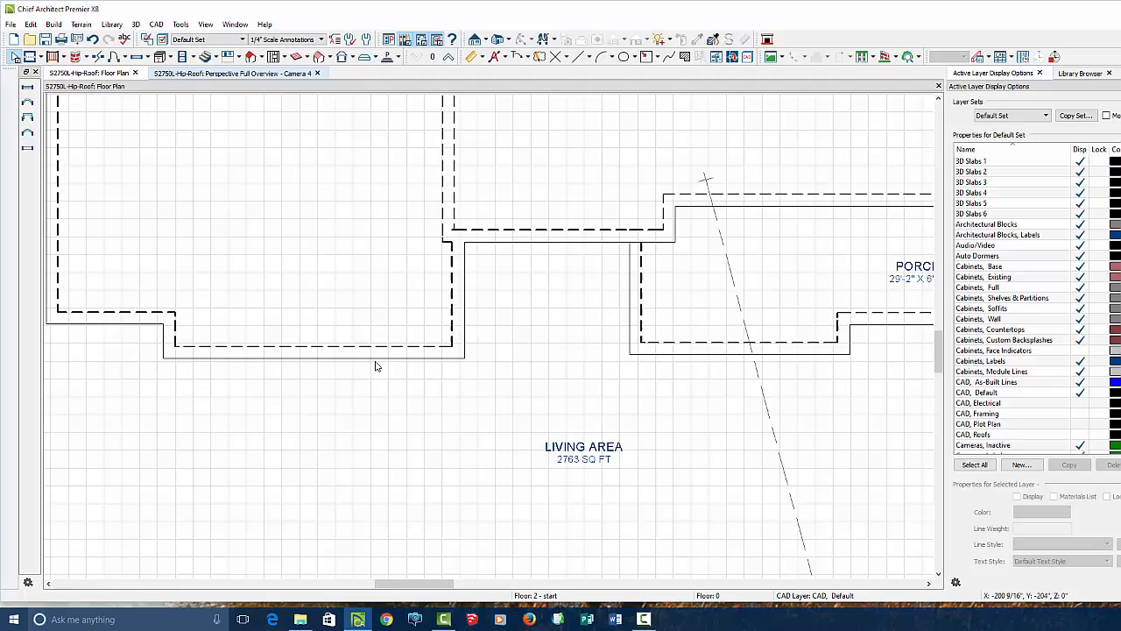
click(237, 74)
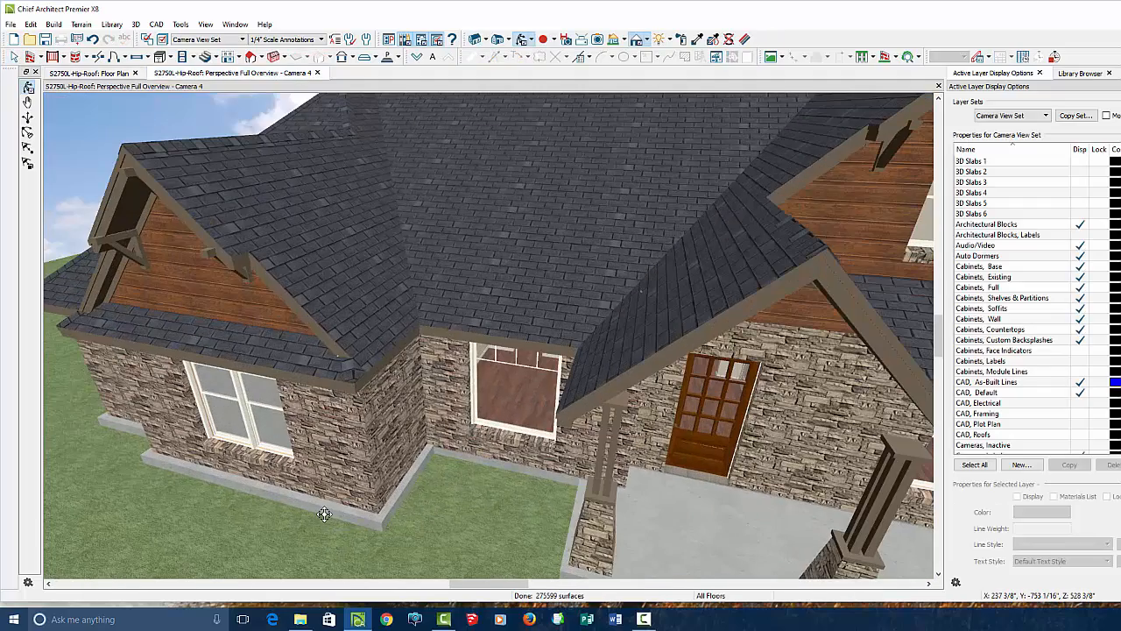
Step: Review the left front gable wall's layer definition, accept it, and rebuild the slab foundation
click(237, 404)
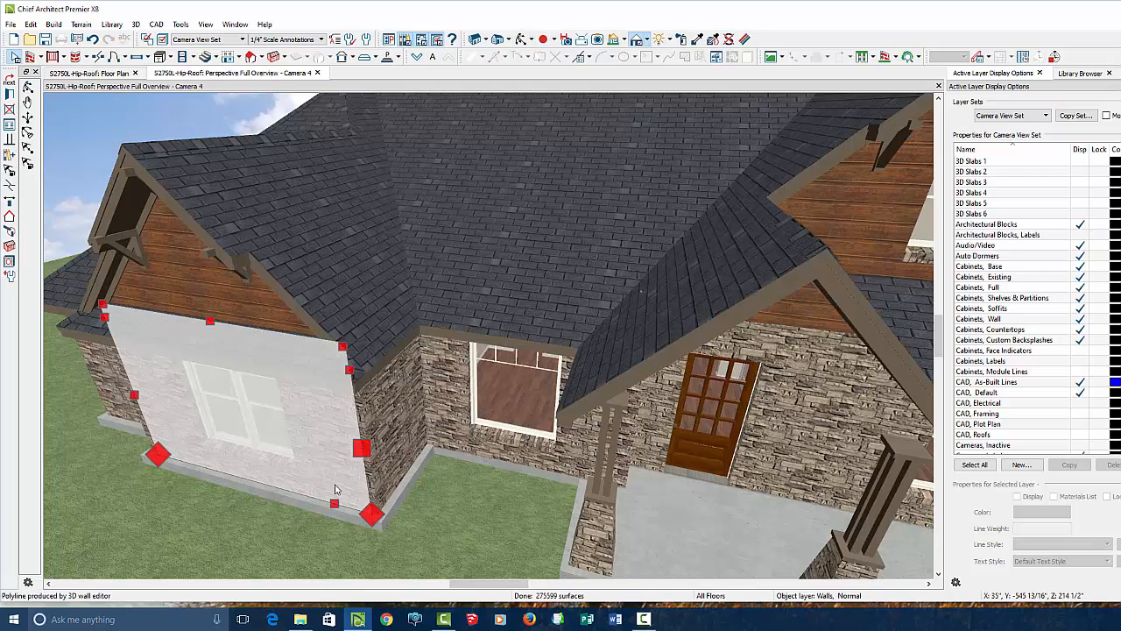
mouse_move(256, 235)
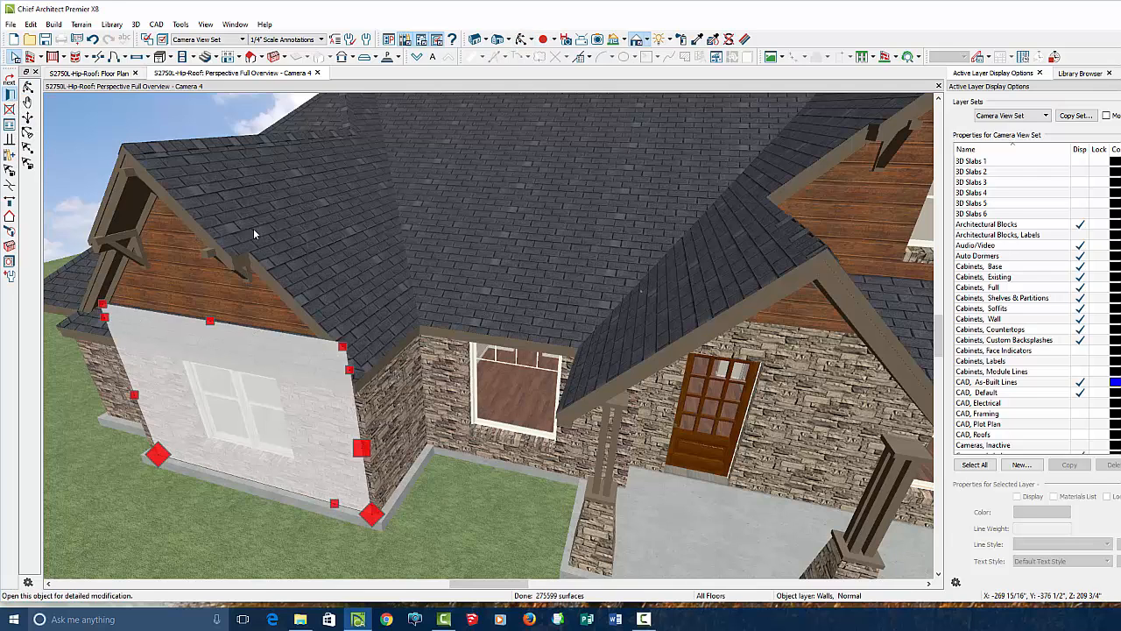
double_click(254, 394)
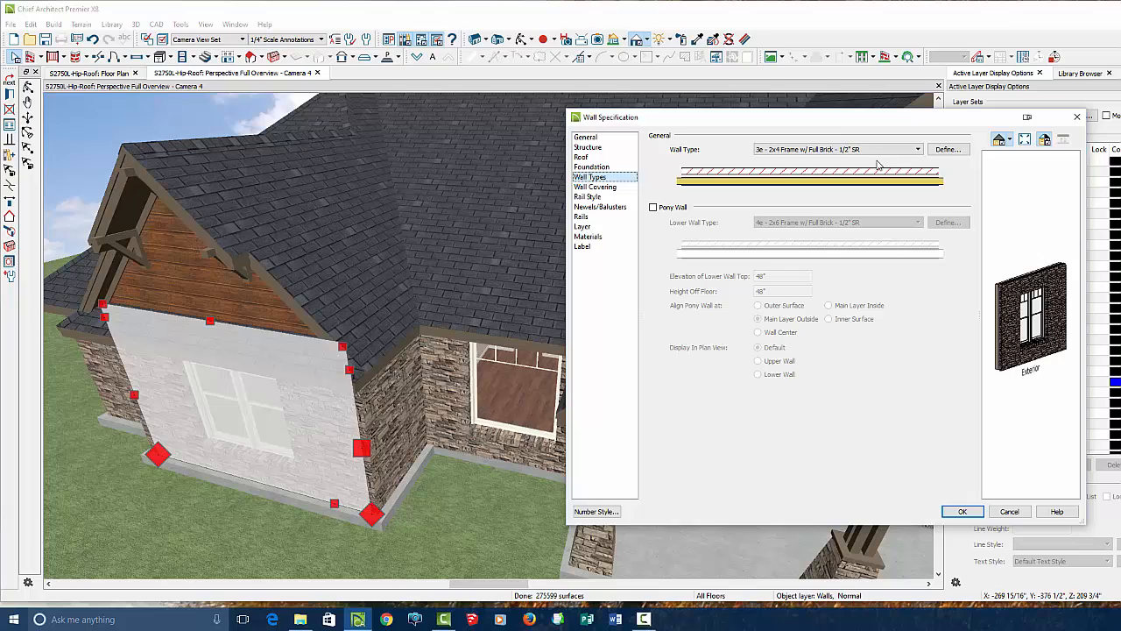
click(948, 148)
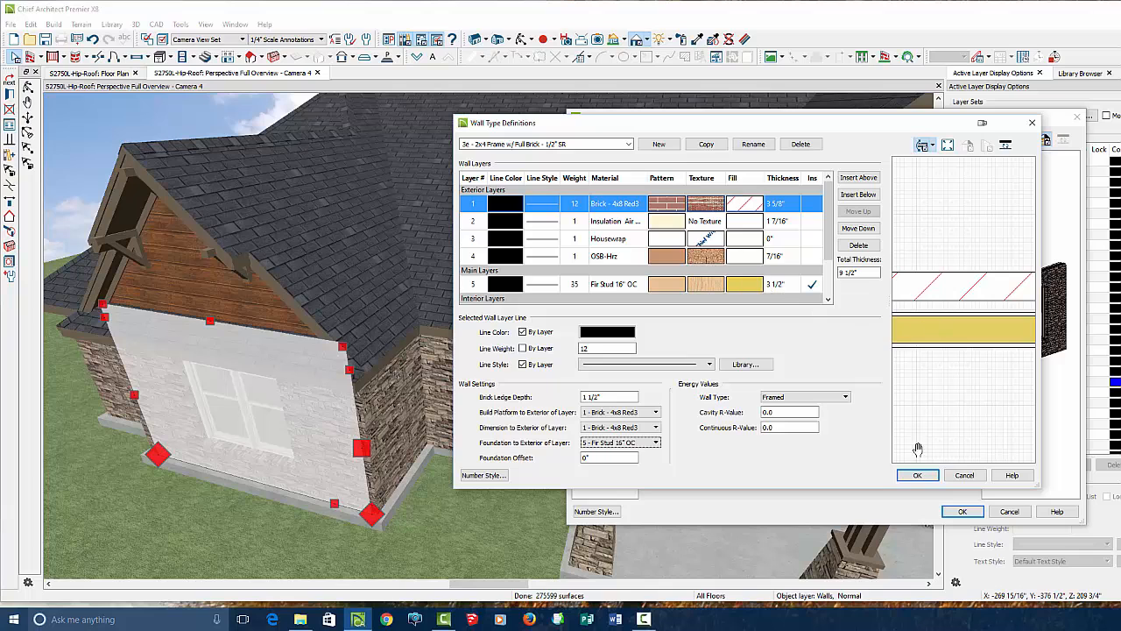
click(918, 475)
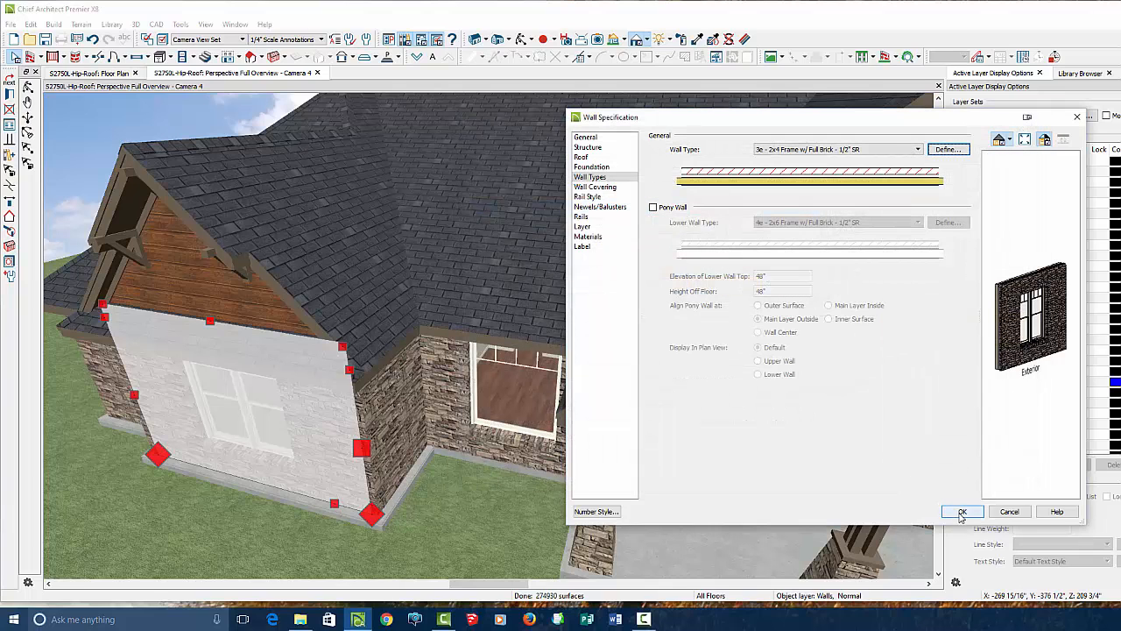
click(962, 512)
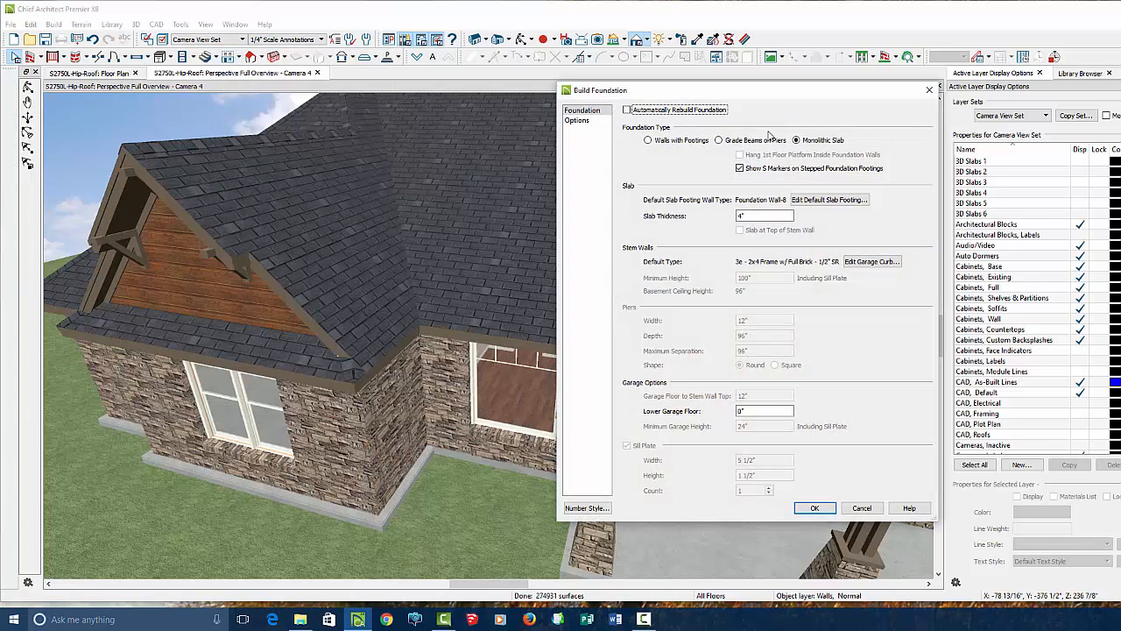
click(814, 509)
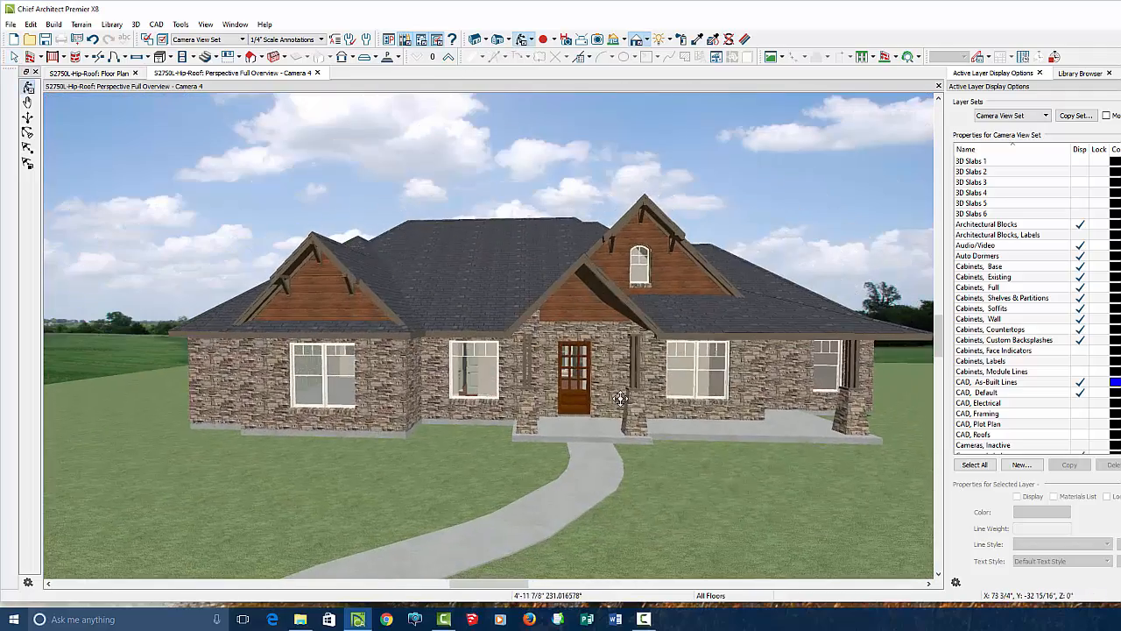
Step: Orbit the house from the front left around to the right side to check the stone finish
drag(622, 400, 564, 399)
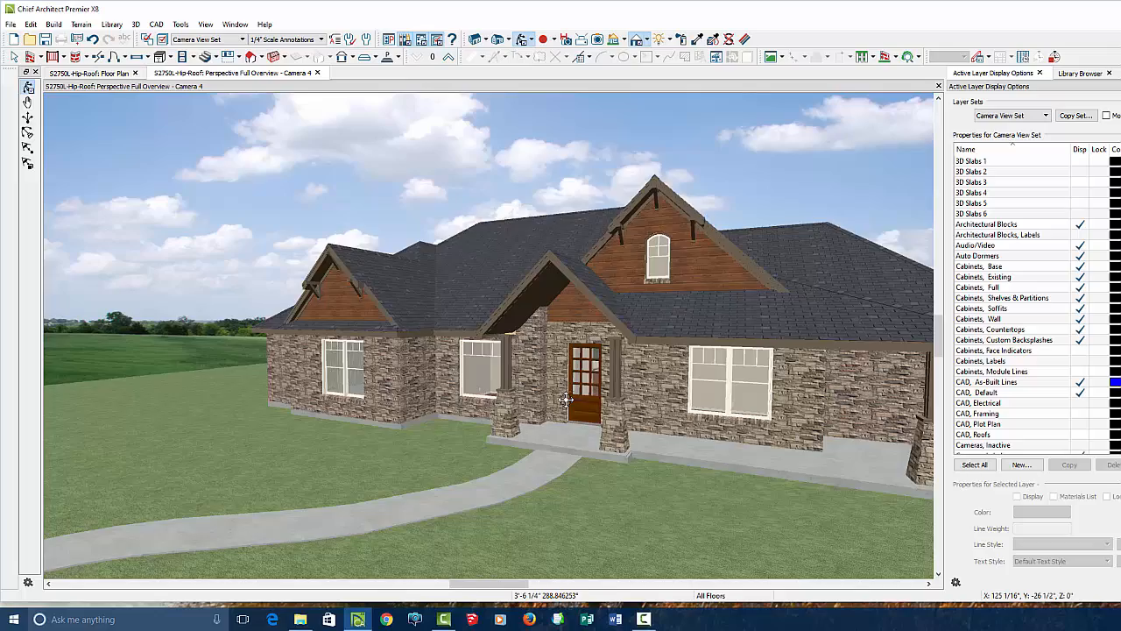
drag(564, 400, 655, 254)
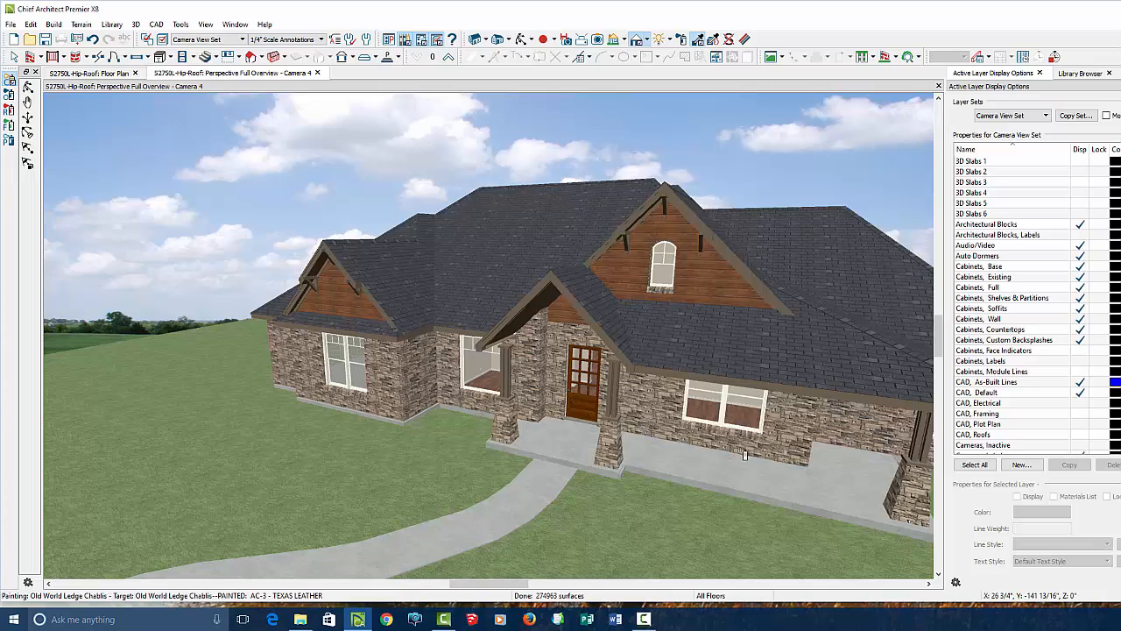
mouse_move(682, 429)
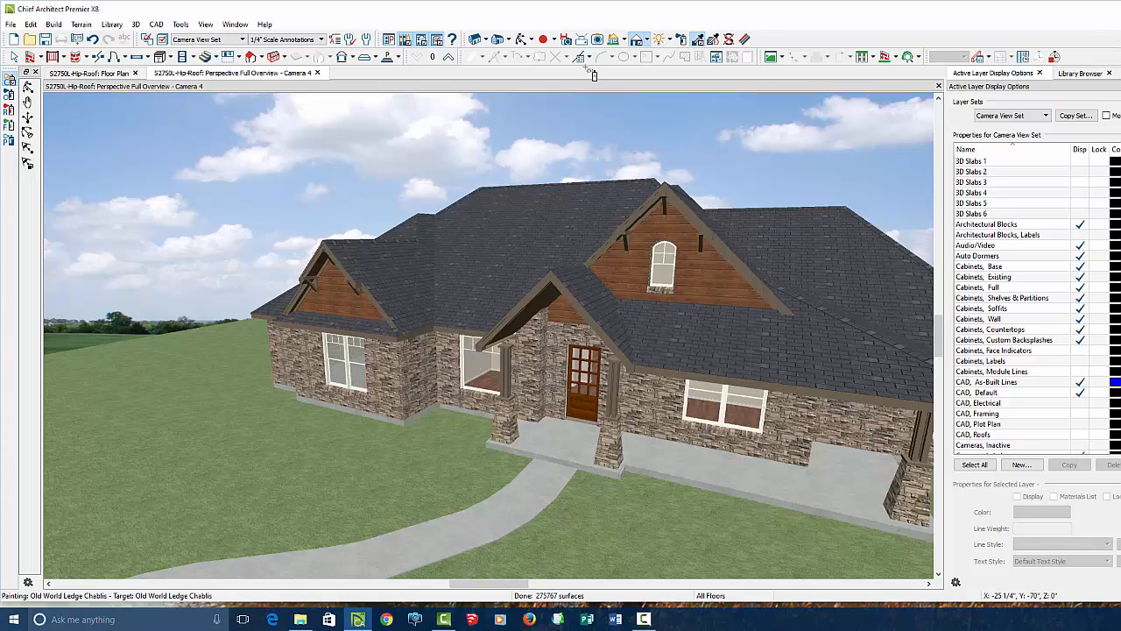
mouse_move(554, 372)
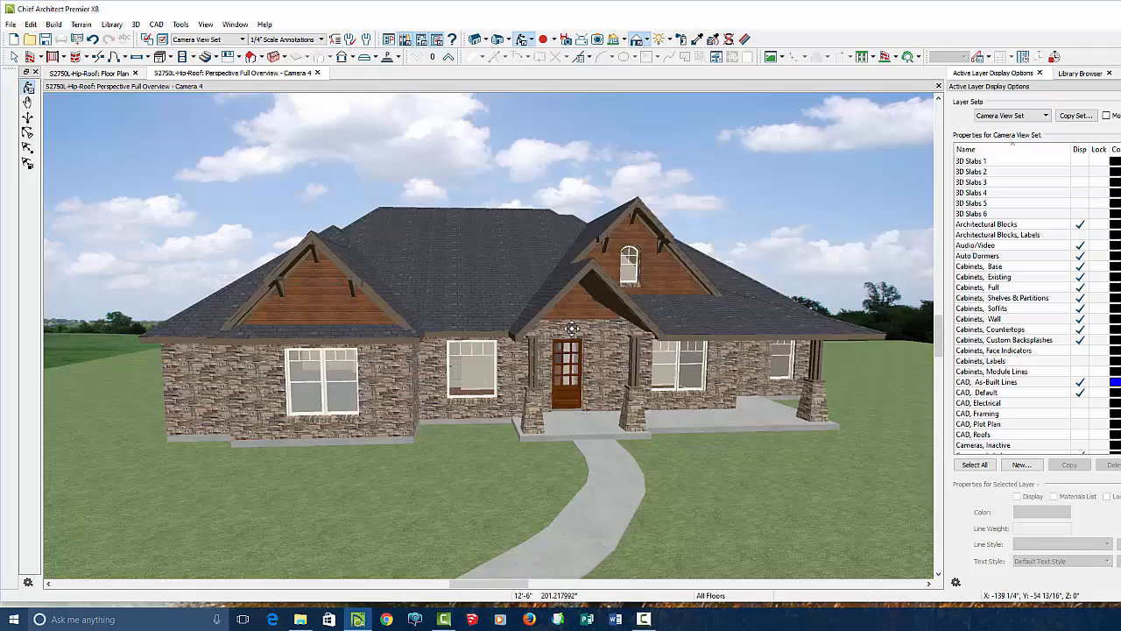
drag(571, 329, 487, 324)
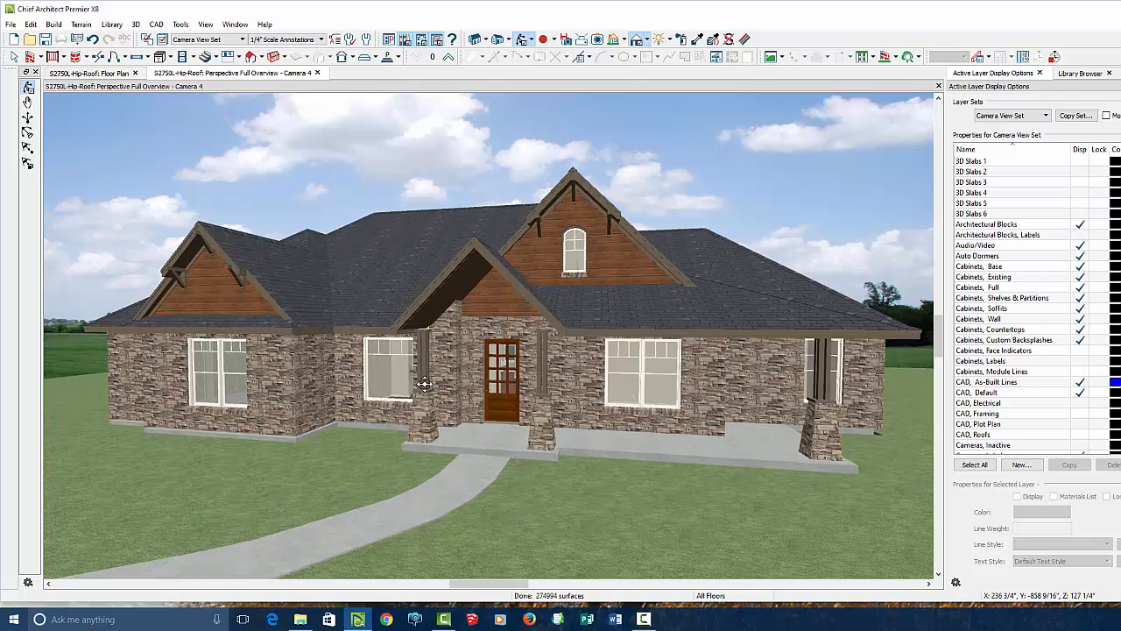
mouse_move(431, 370)
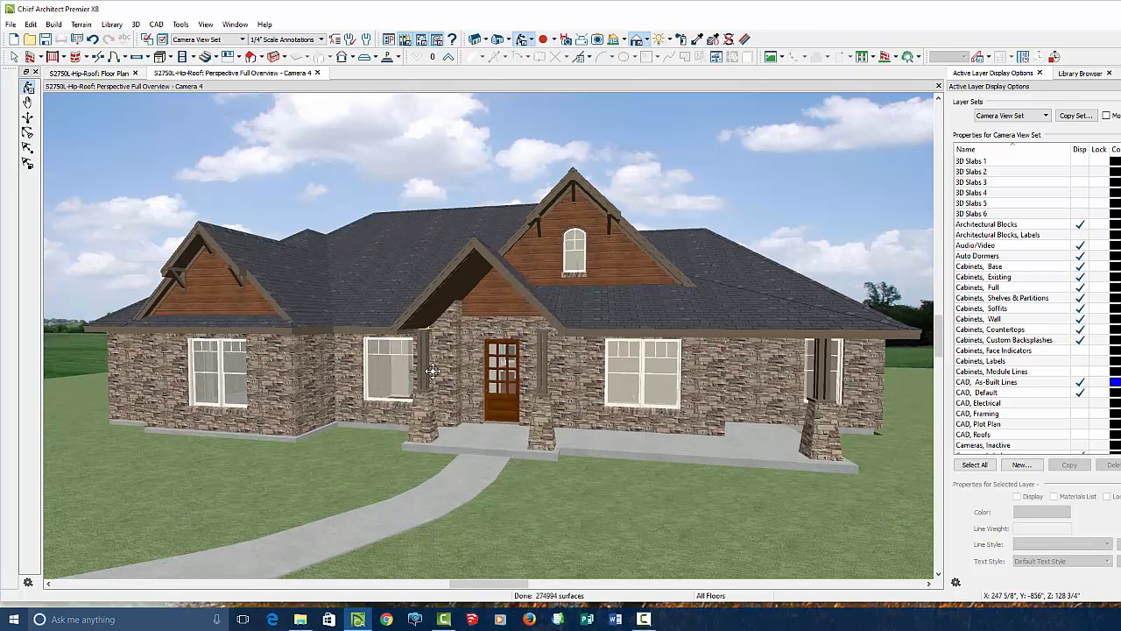